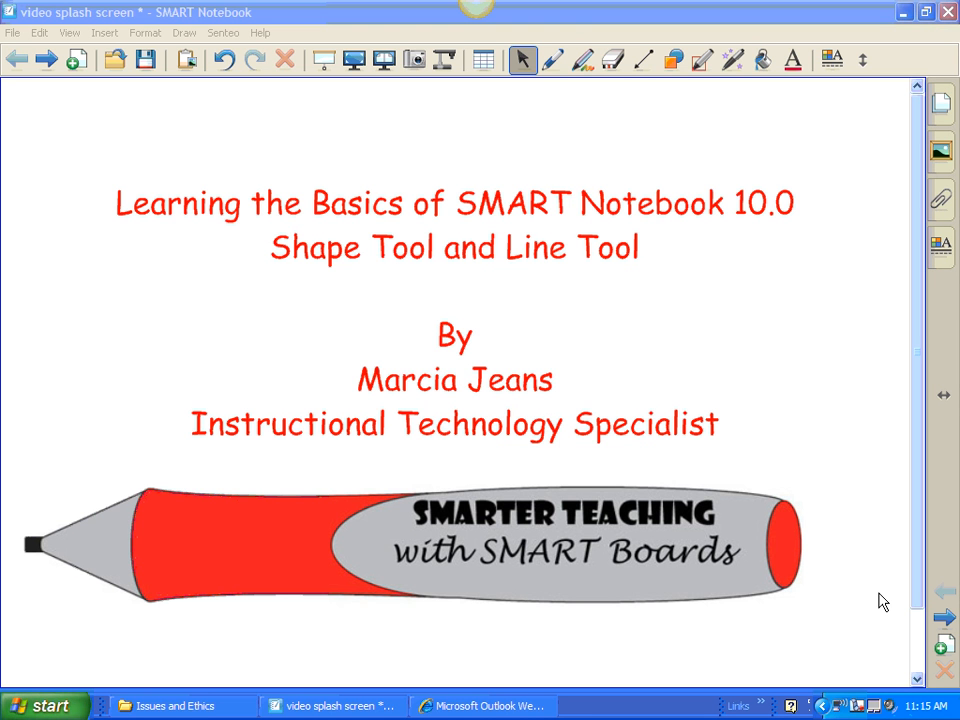
pyautogui.moveTo(950, 610)
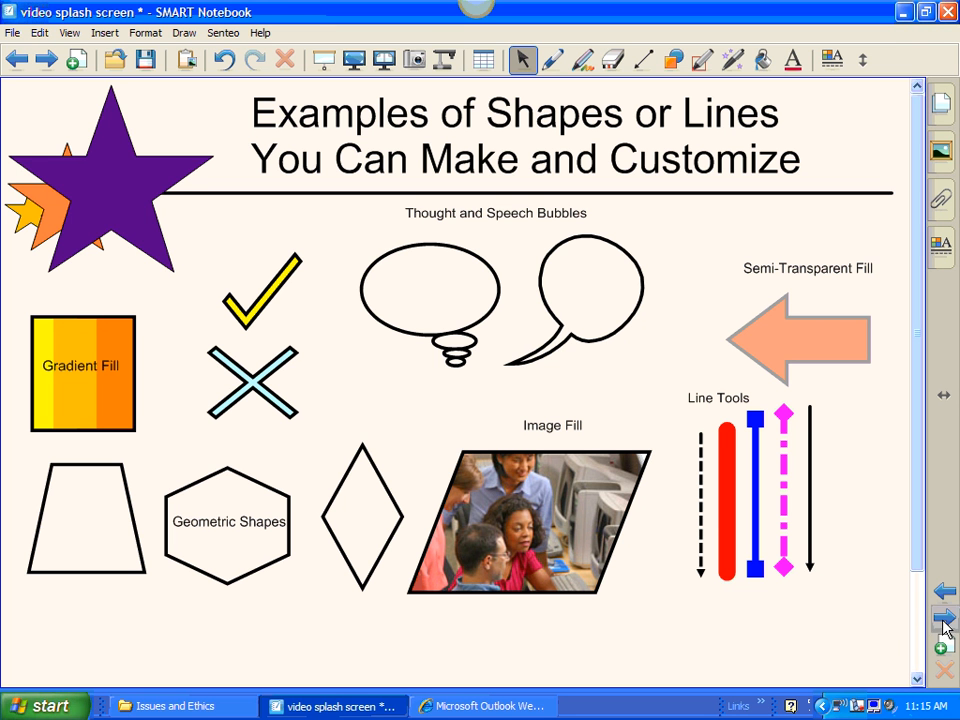
# - Move to the next blank page, preview the line styles, then show the shape choices
pyautogui.click(943, 618)
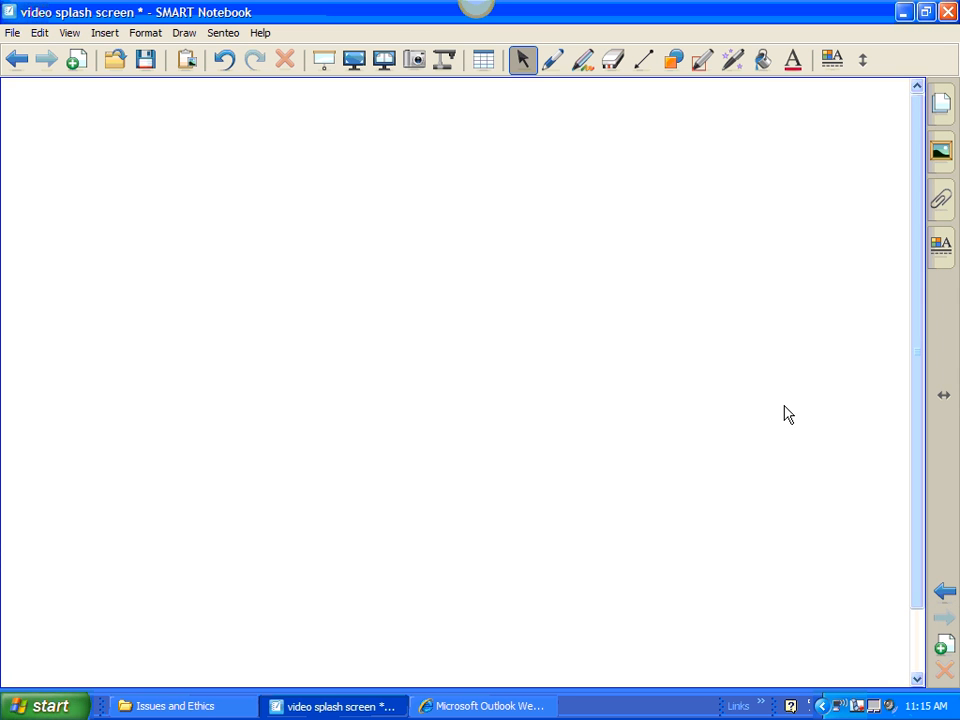
pyautogui.moveTo(658, 68)
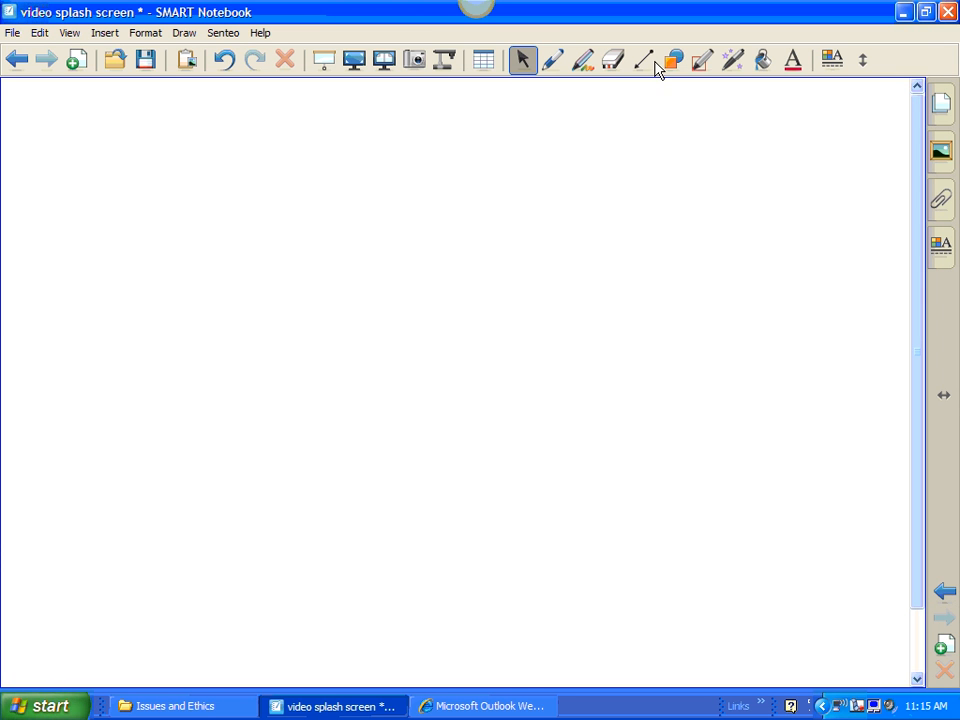
pyautogui.moveTo(640, 64)
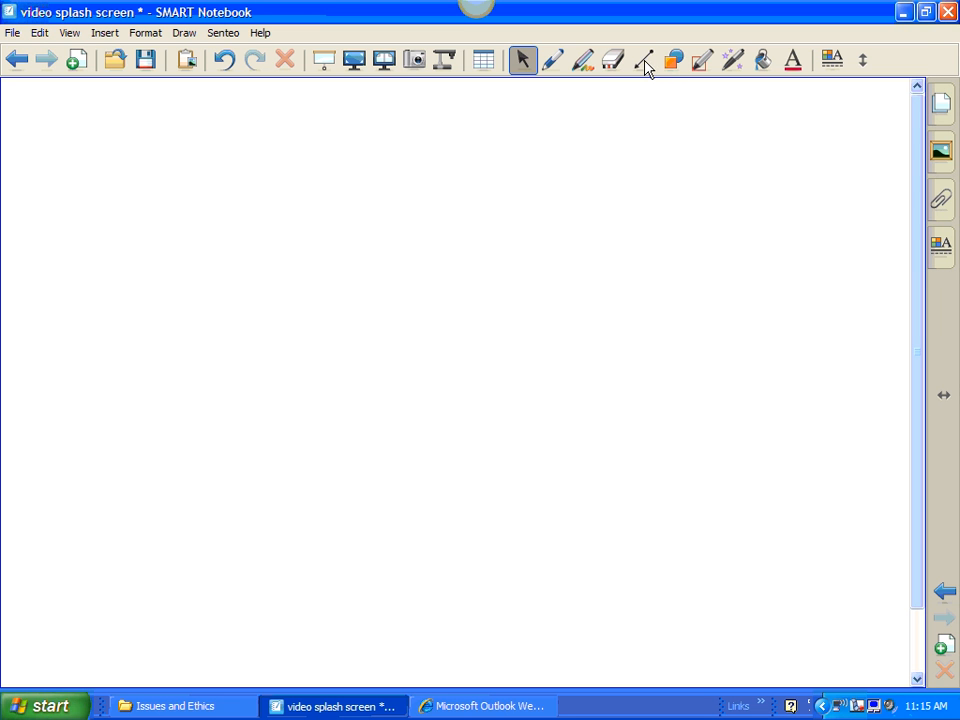
pyautogui.click(643, 60)
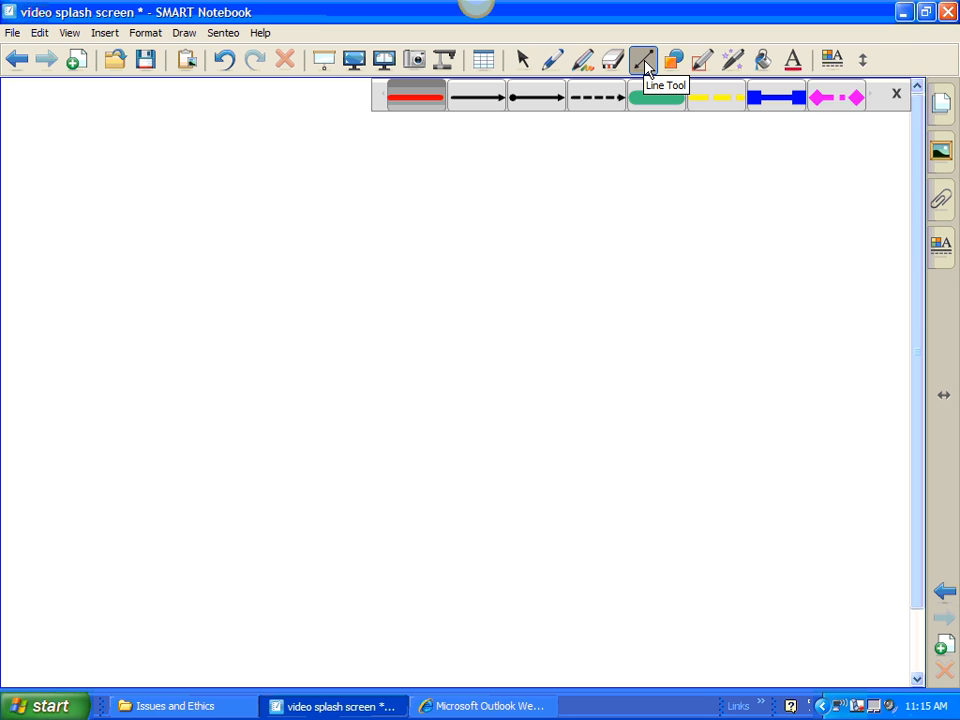
pyautogui.click(673, 60)
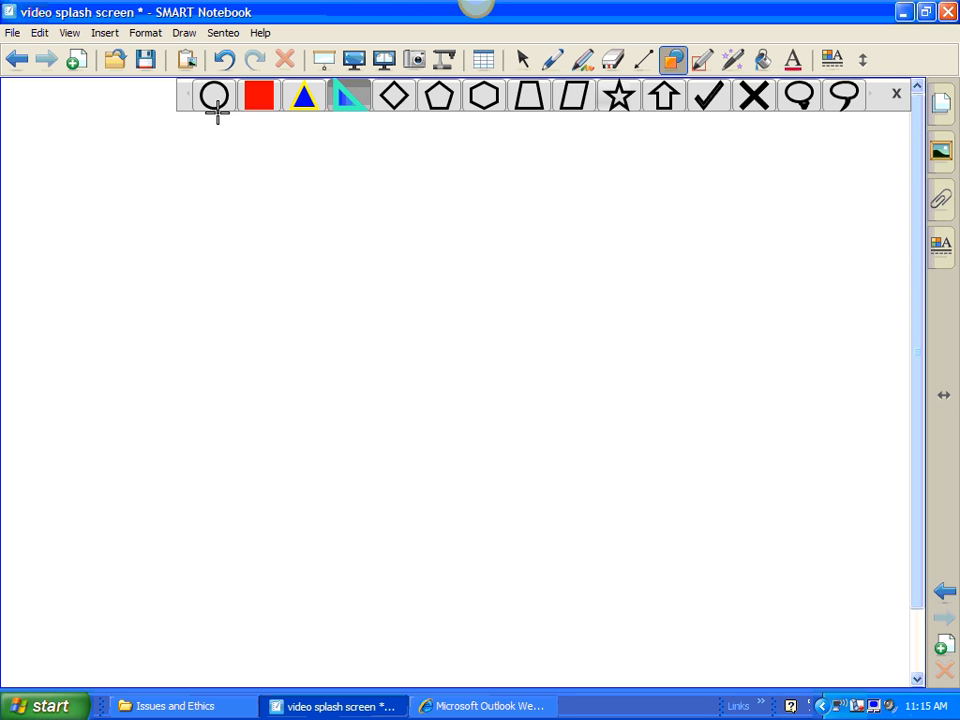
# - Pick the circle shape, place a small circle, and drag a larger oval below it
pyautogui.click(214, 96)
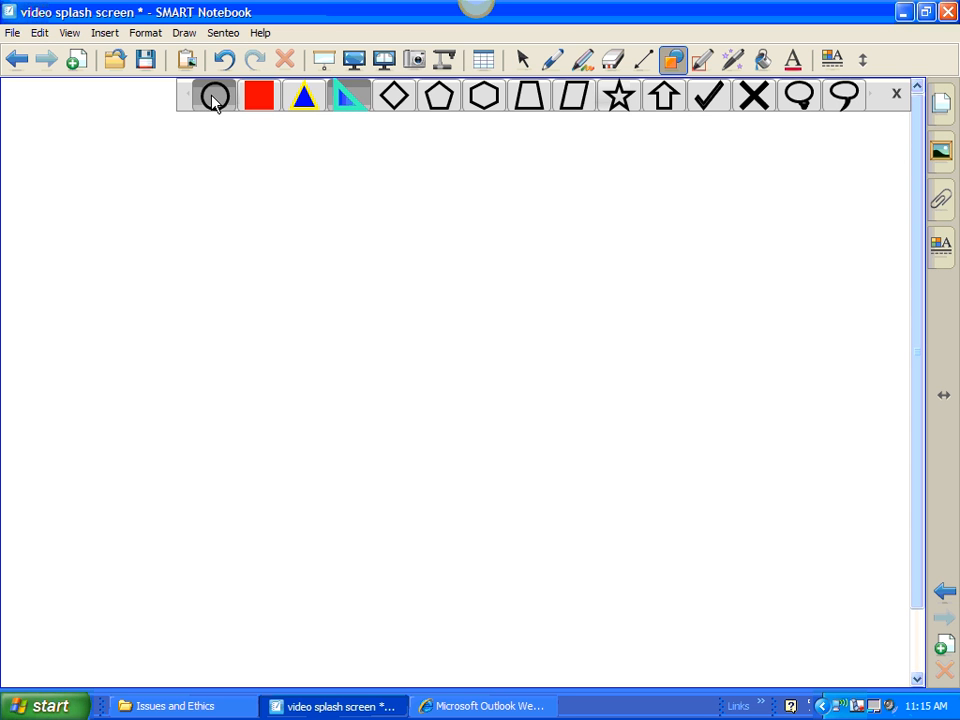
pyautogui.click(214, 96)
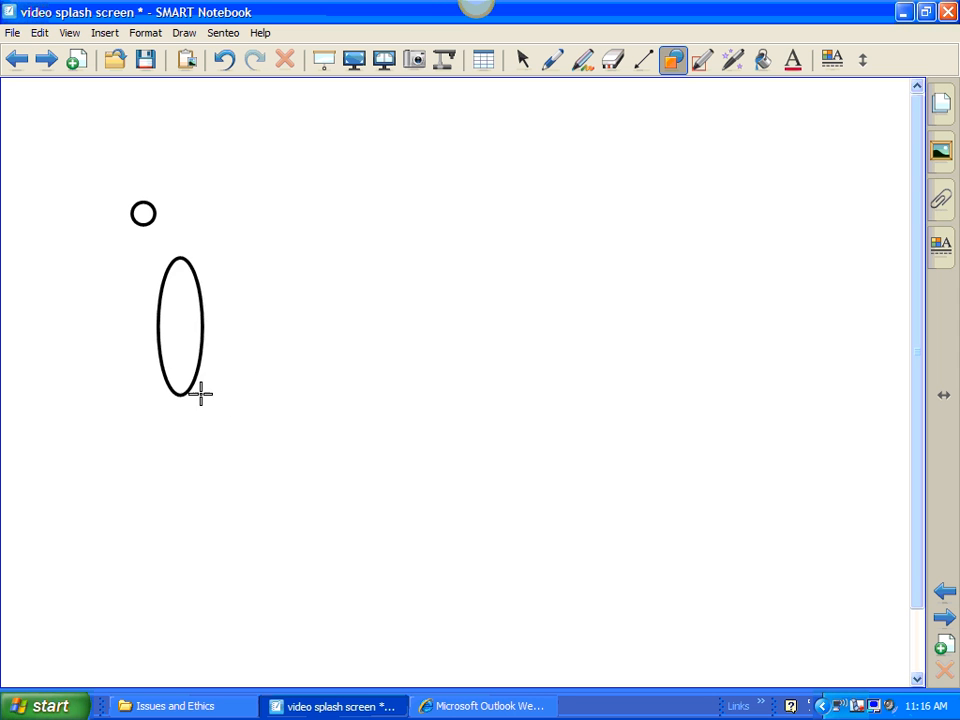
pyautogui.moveTo(205, 393); pyautogui.dragTo(278, 410)
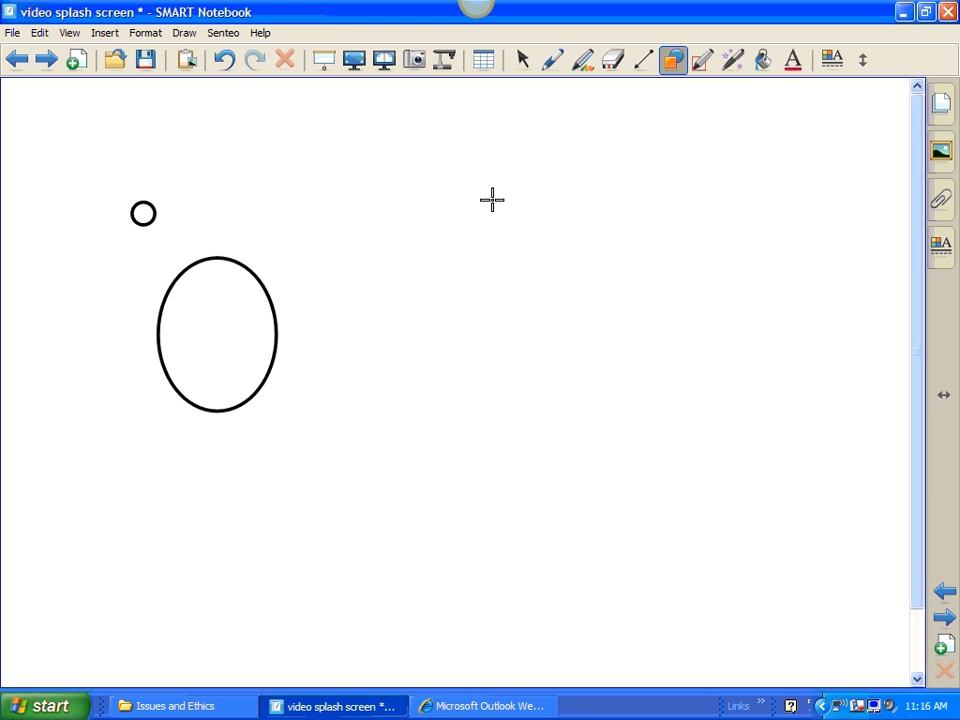
pyautogui.moveTo(655, 80)
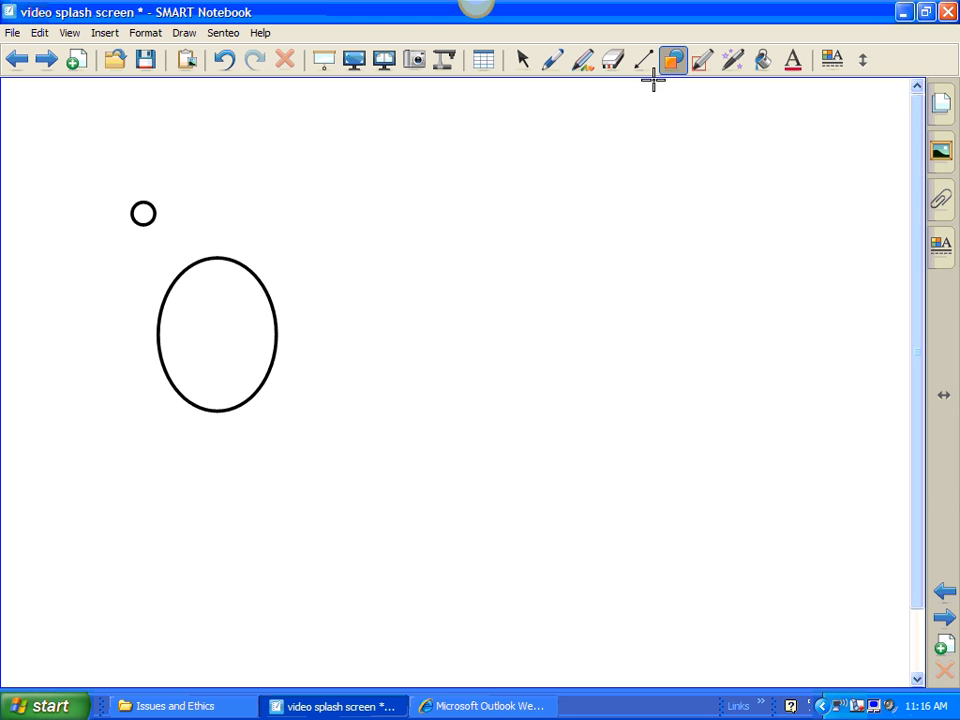
pyautogui.moveTo(363, 258)
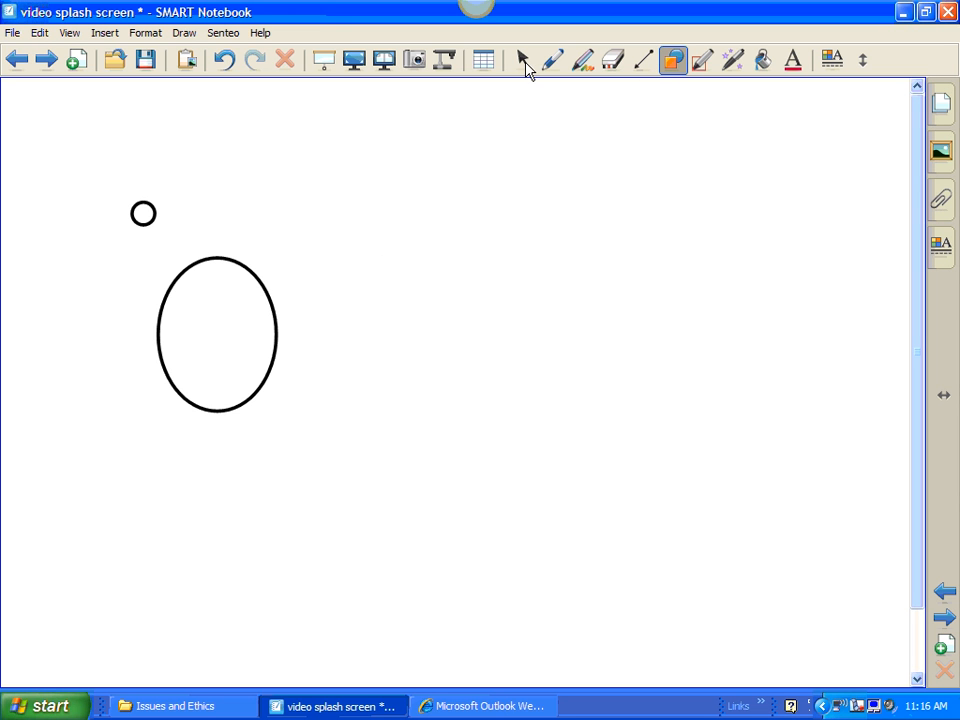
pyautogui.moveTo(519, 60)
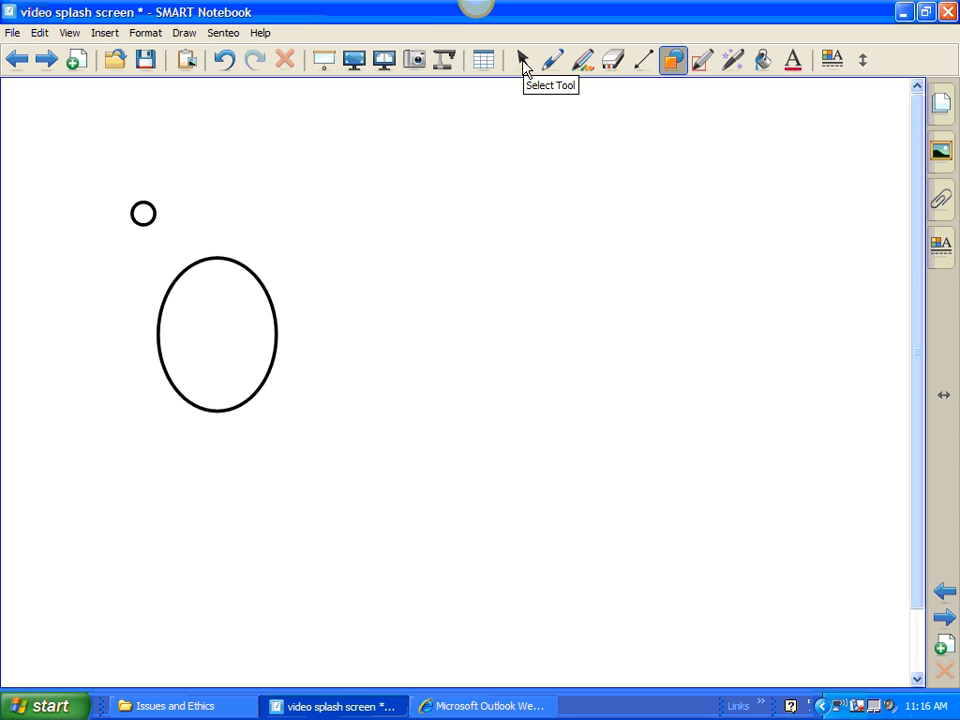
pyautogui.moveTo(525, 65)
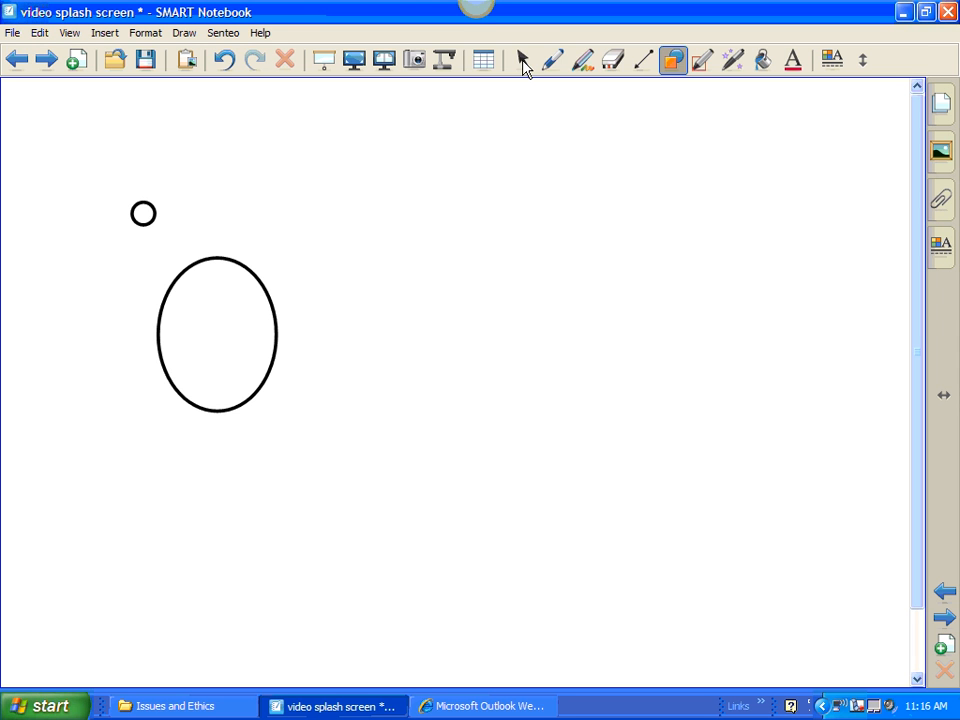
# - Select the larger oval with the Select tool to reach its options menu
pyautogui.click(522, 61)
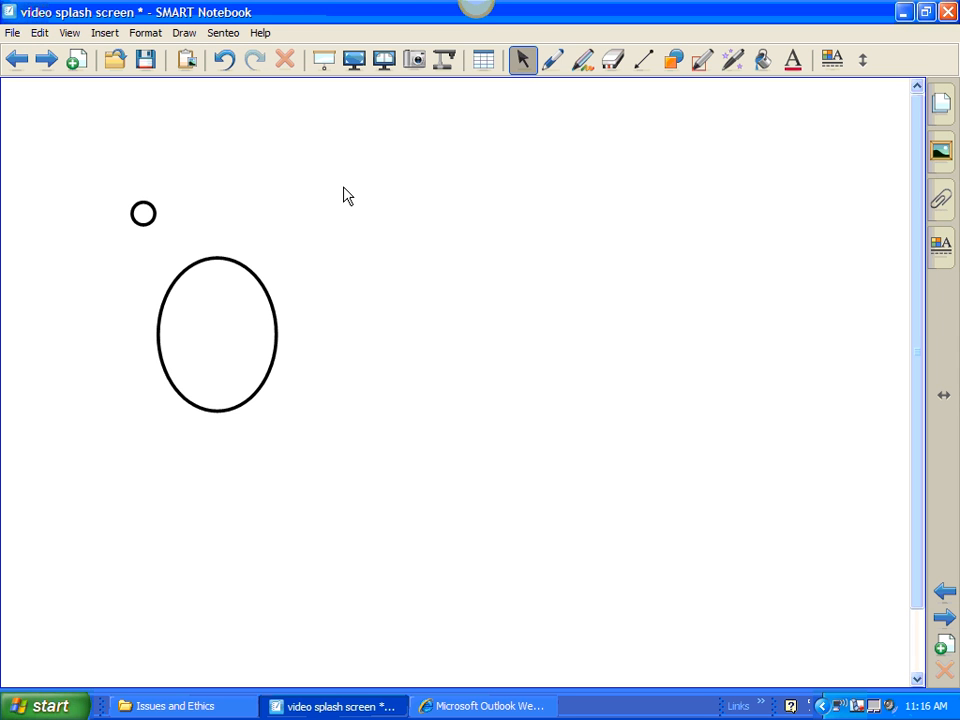
pyautogui.moveTo(259, 284)
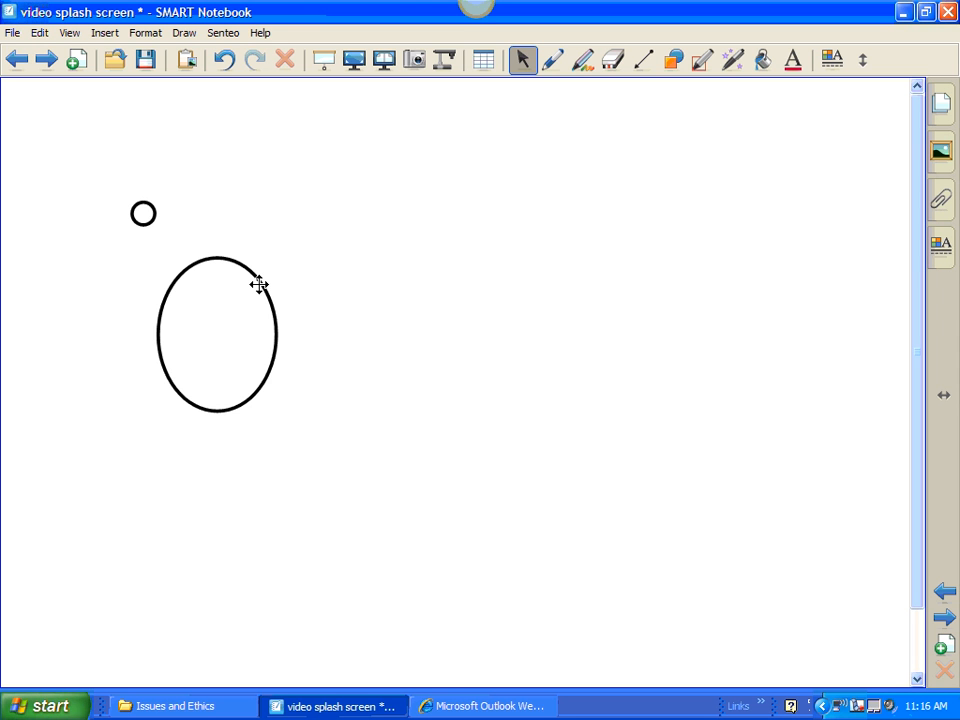
pyautogui.click(217, 334)
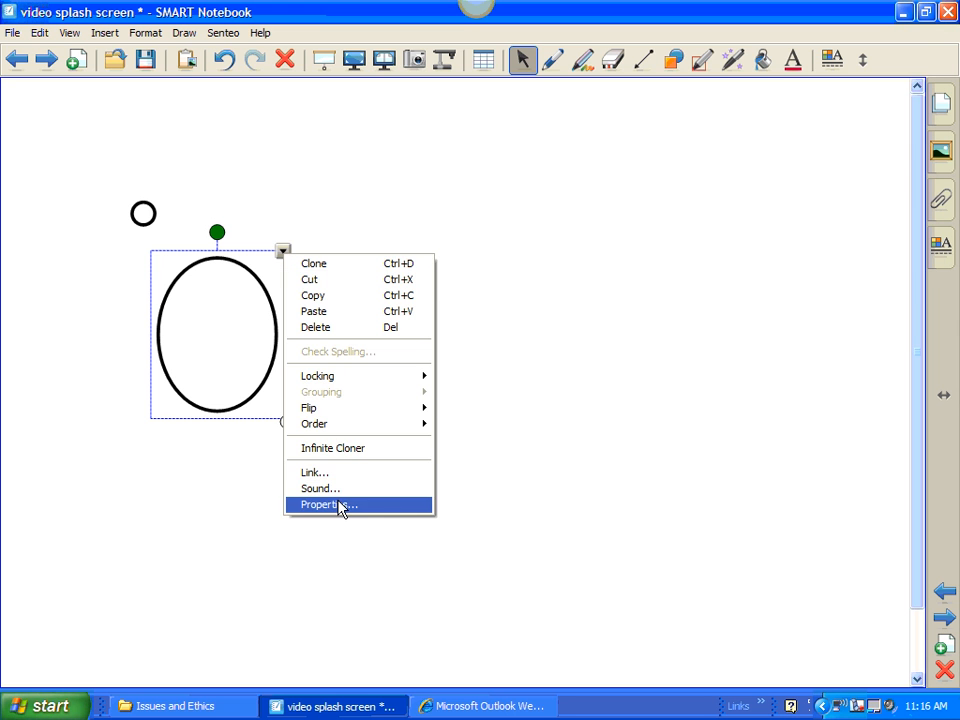
# - In the oval's Fill Effects, apply a red-to-yellow gradient, then browse pattern and image fills
pyautogui.click(322, 504)
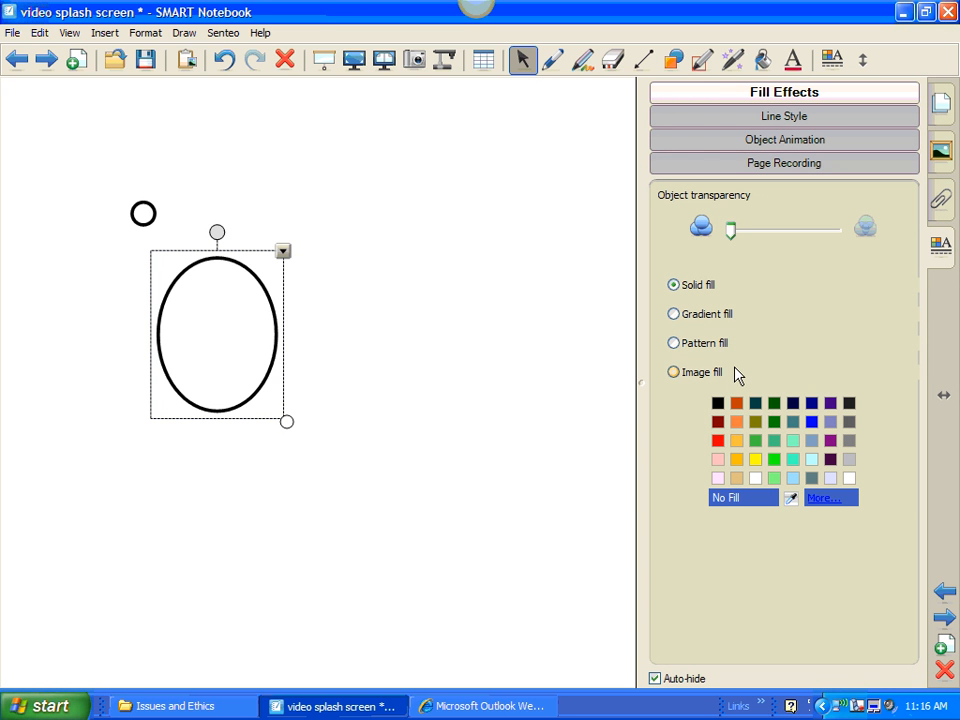
pyautogui.moveTo(858, 302)
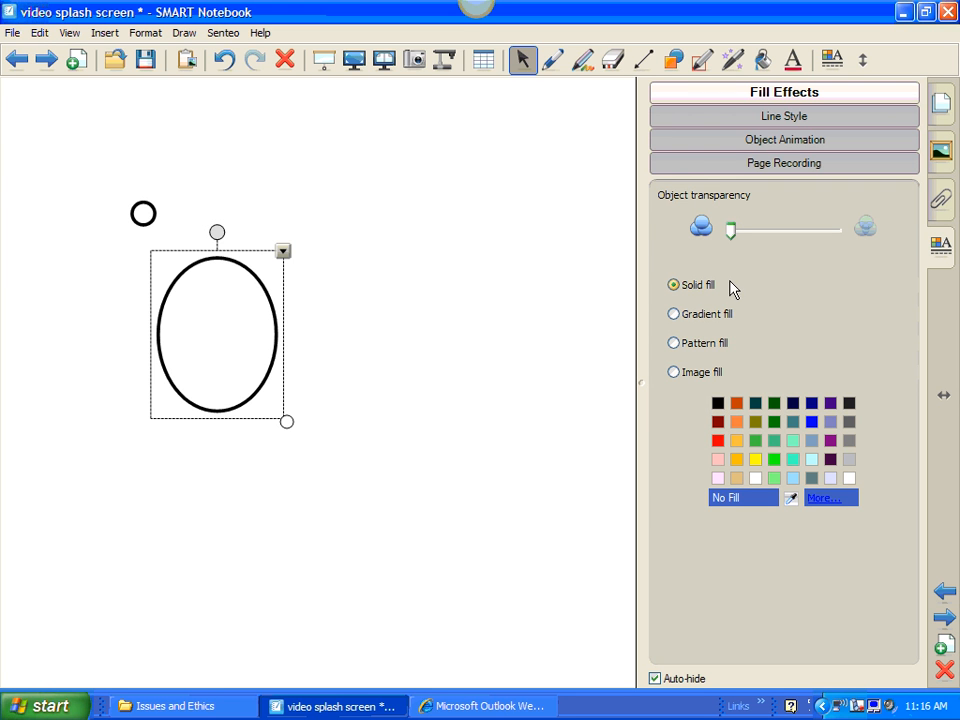
pyautogui.moveTo(725, 347)
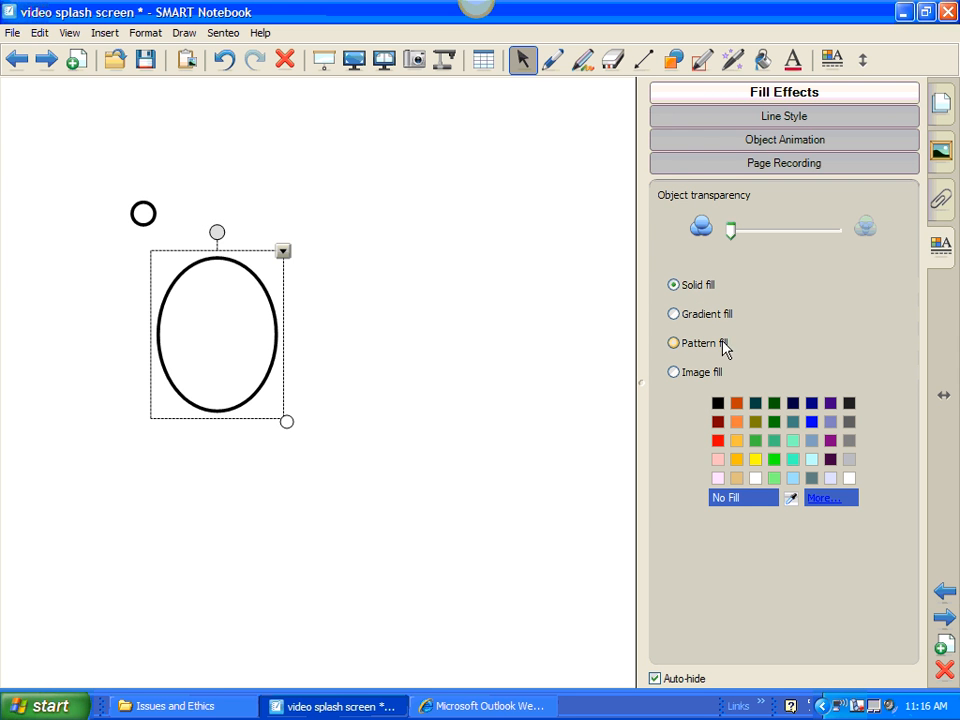
pyautogui.click(718, 440)
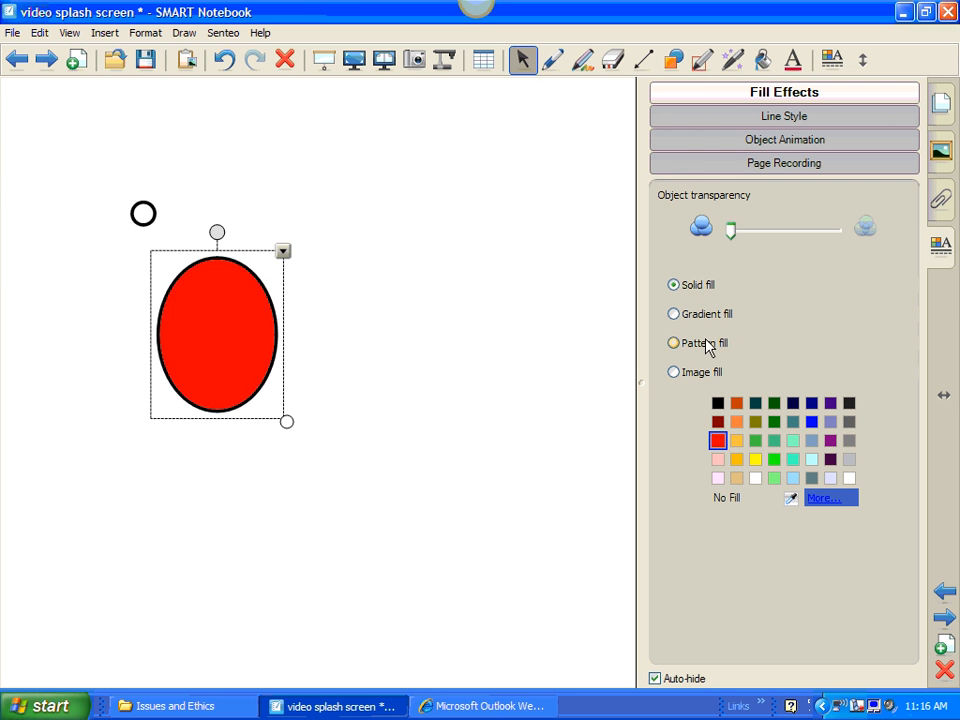
pyautogui.click(674, 313)
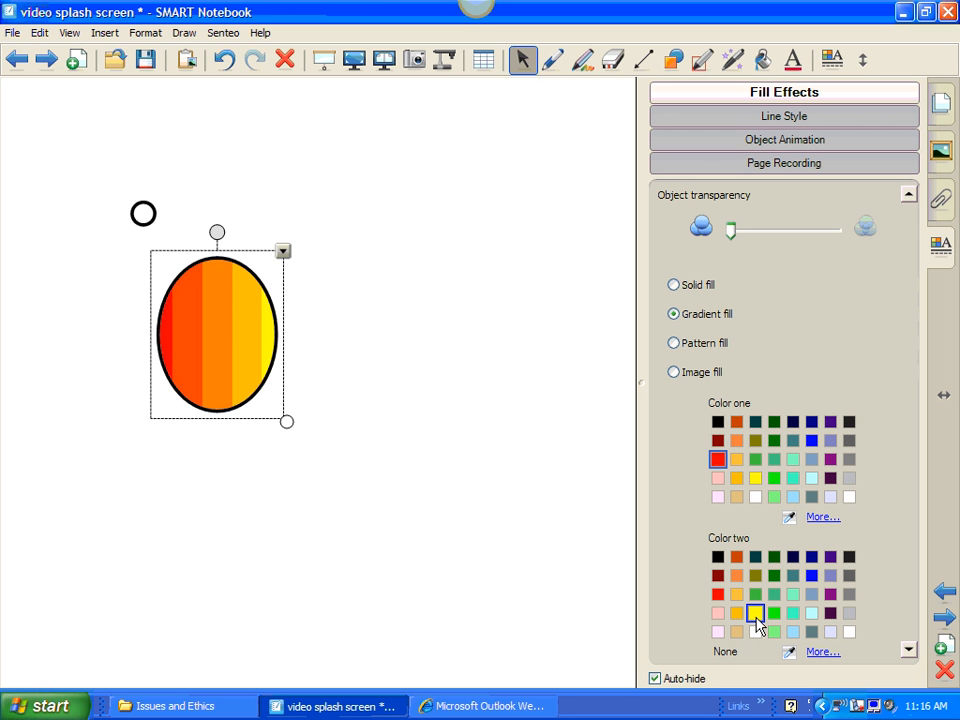
pyautogui.moveTo(787, 444)
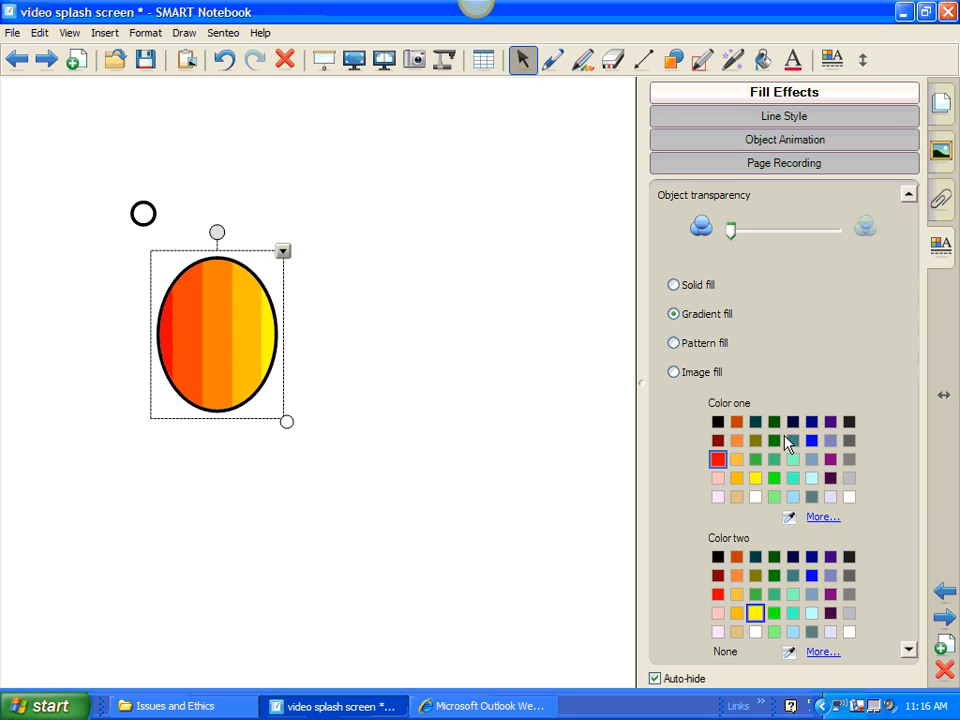
pyautogui.click(674, 342)
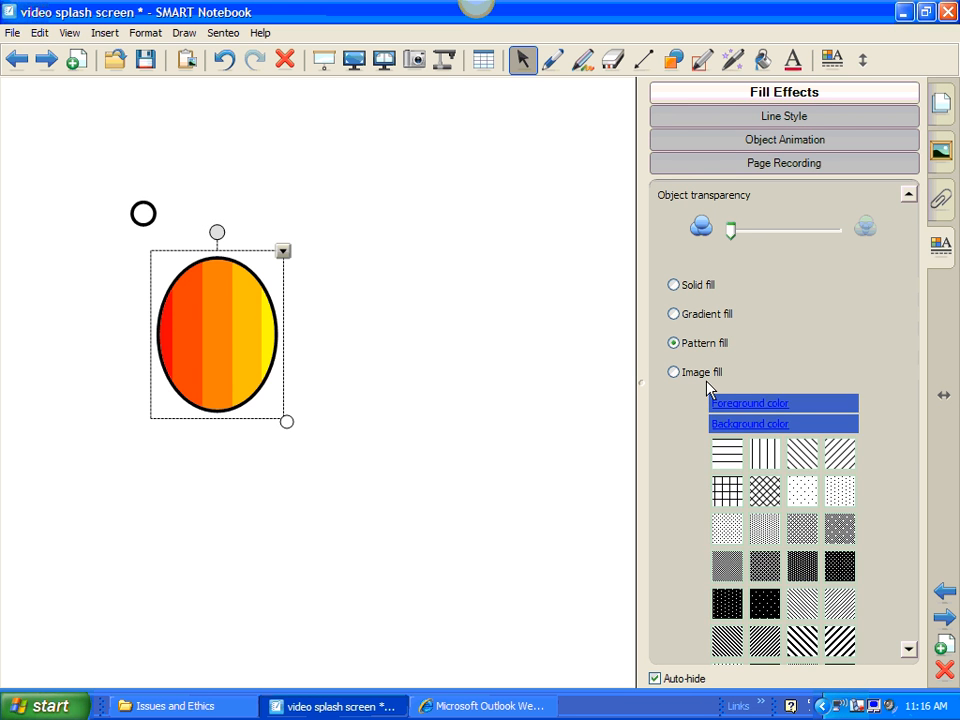
pyautogui.click(674, 372)
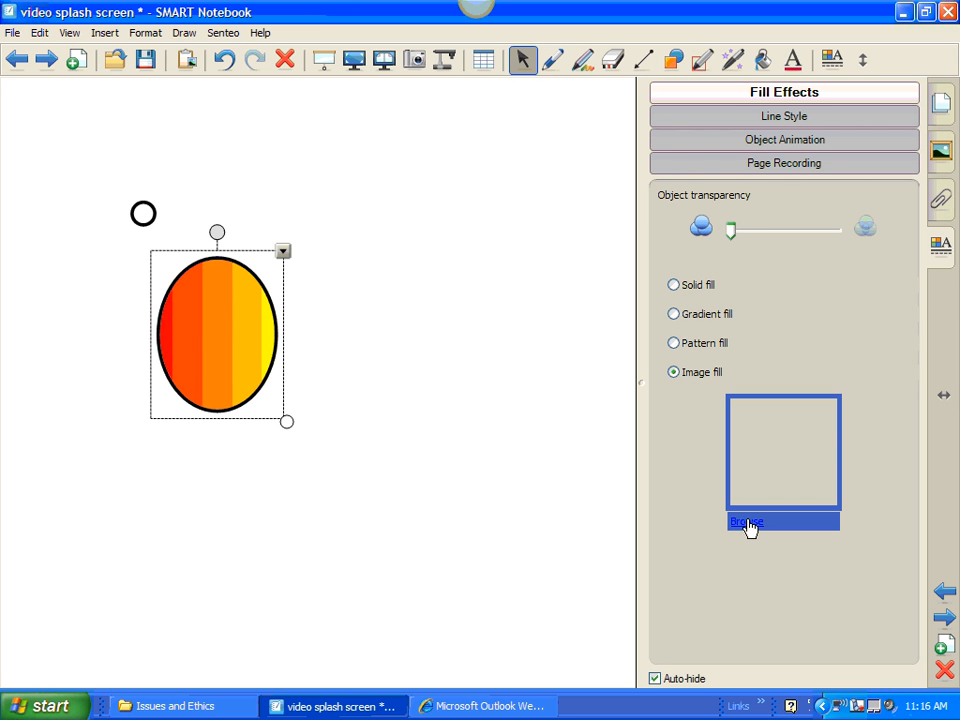
pyautogui.moveTo(787, 339)
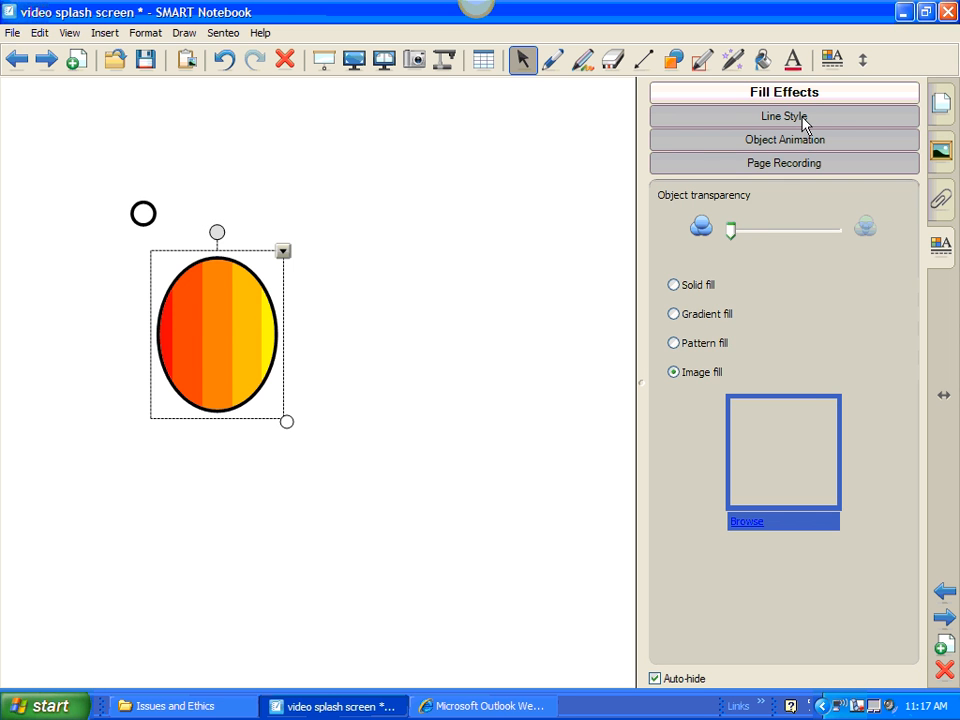
# - Set the ellipse outline to blue and drag it left and slightly down
pyautogui.click(784, 116)
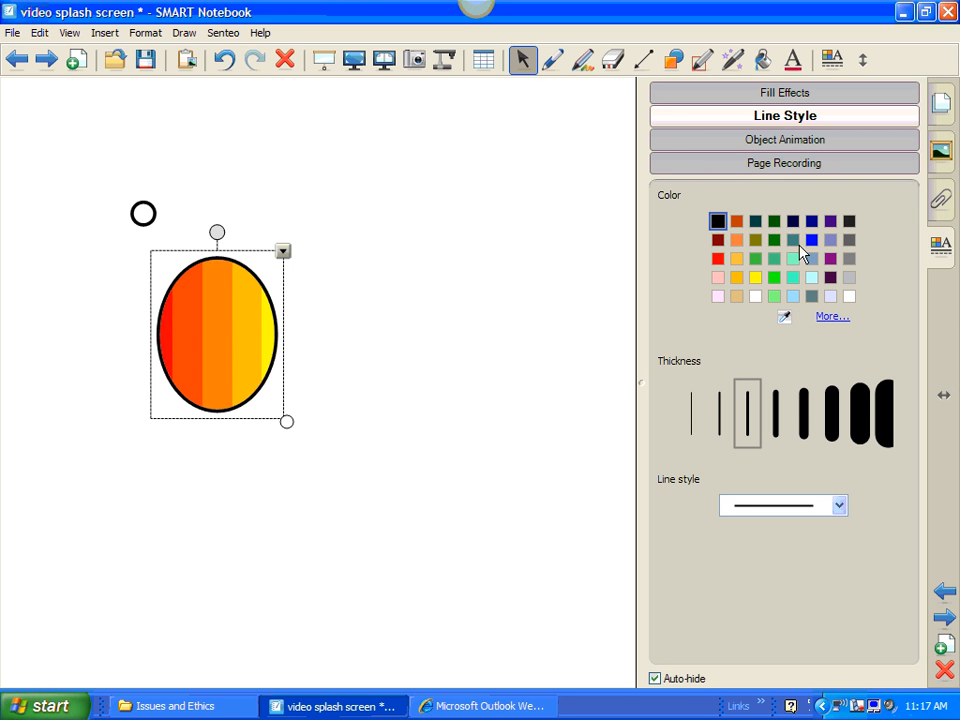
pyautogui.click(811, 240)
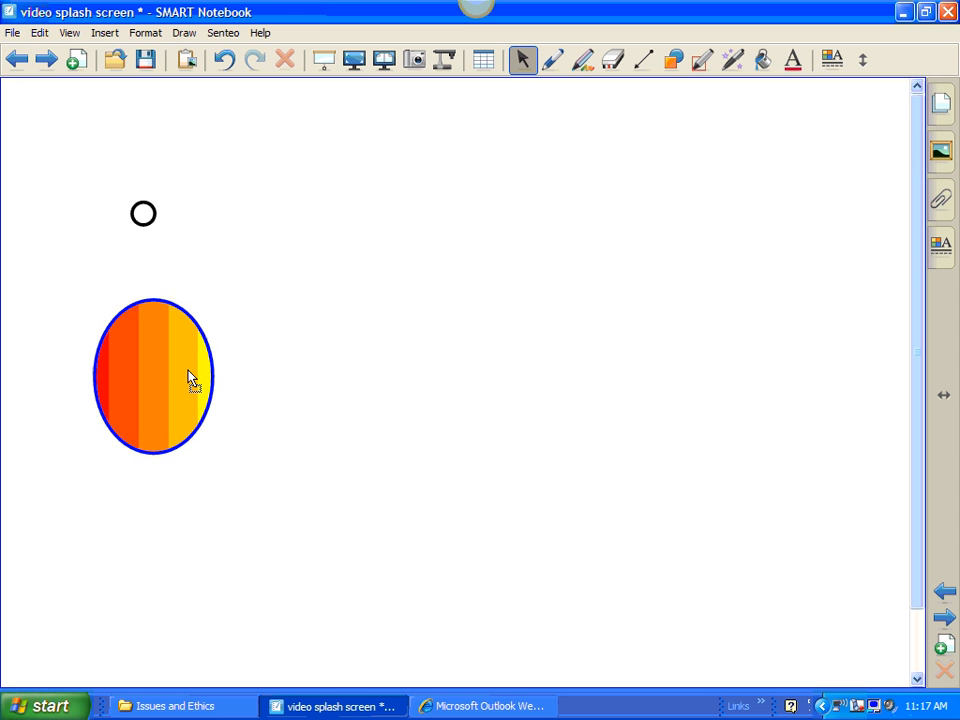
pyautogui.moveTo(190, 377); pyautogui.dragTo(207, 388)
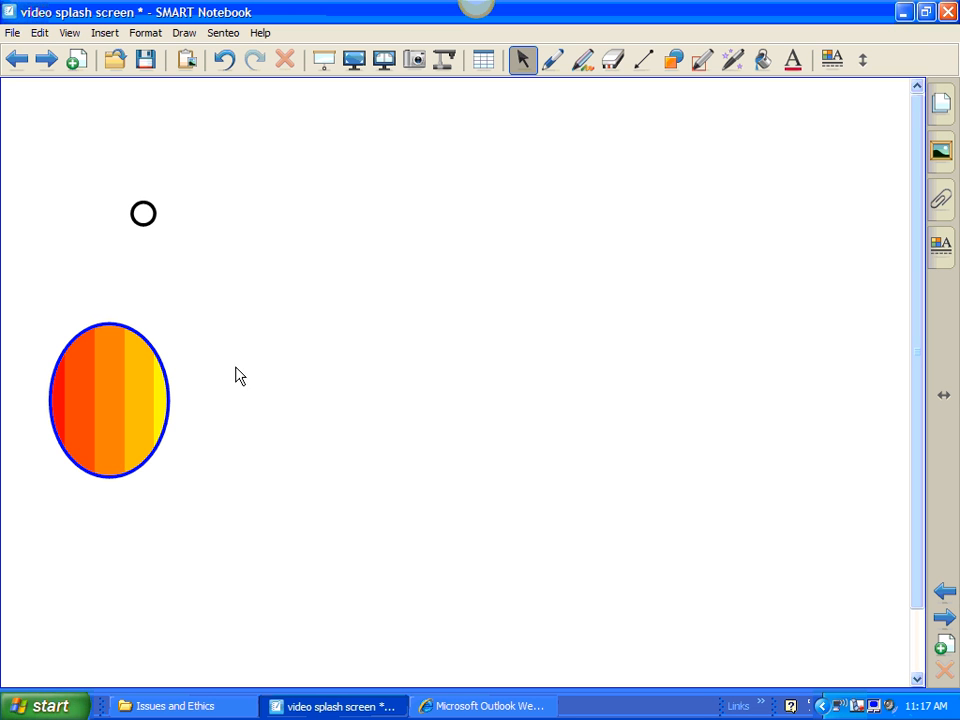
pyautogui.moveTo(683, 70)
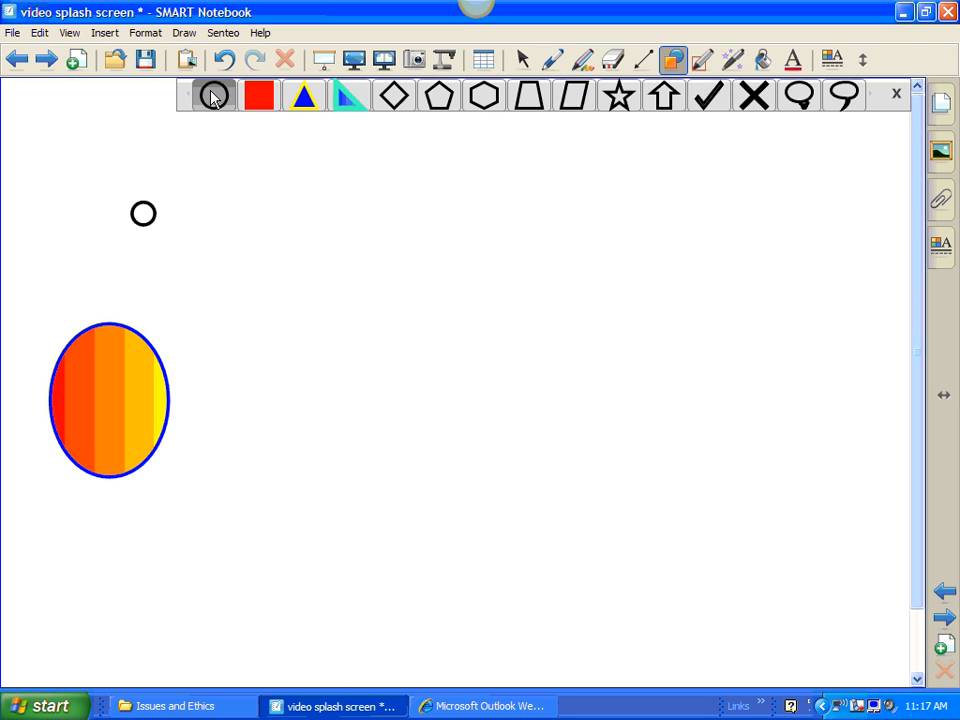
# - Place a solid red rectangle, then a blue triangle with a yellow outline
pyautogui.click(213, 95)
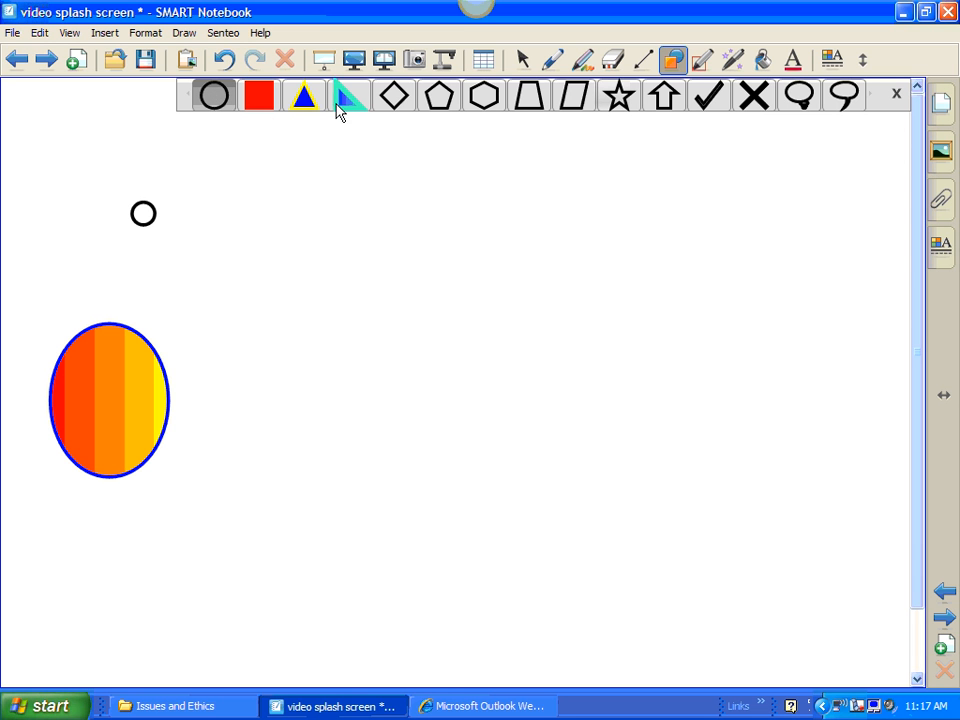
pyautogui.moveTo(350, 102)
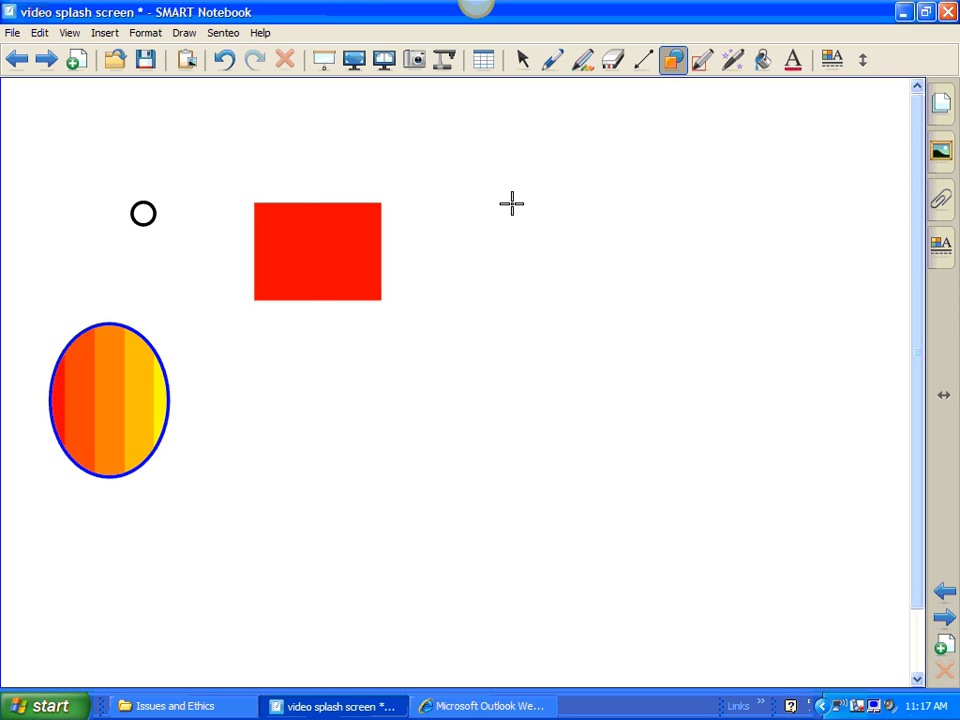
pyautogui.moveTo(700, 84)
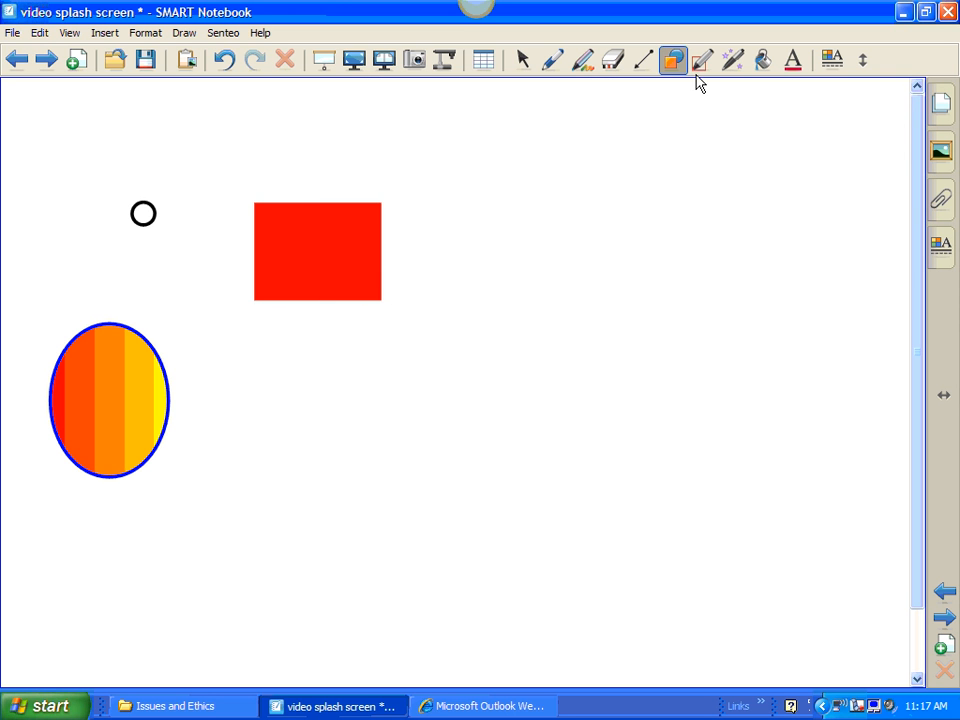
pyautogui.click(672, 60)
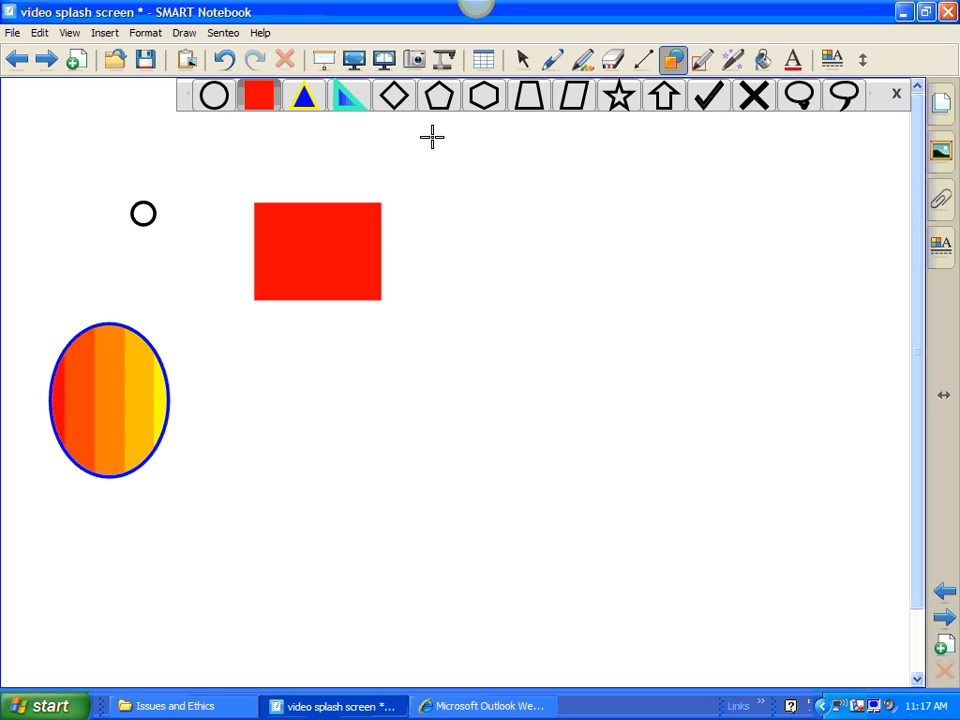
pyautogui.click(305, 96)
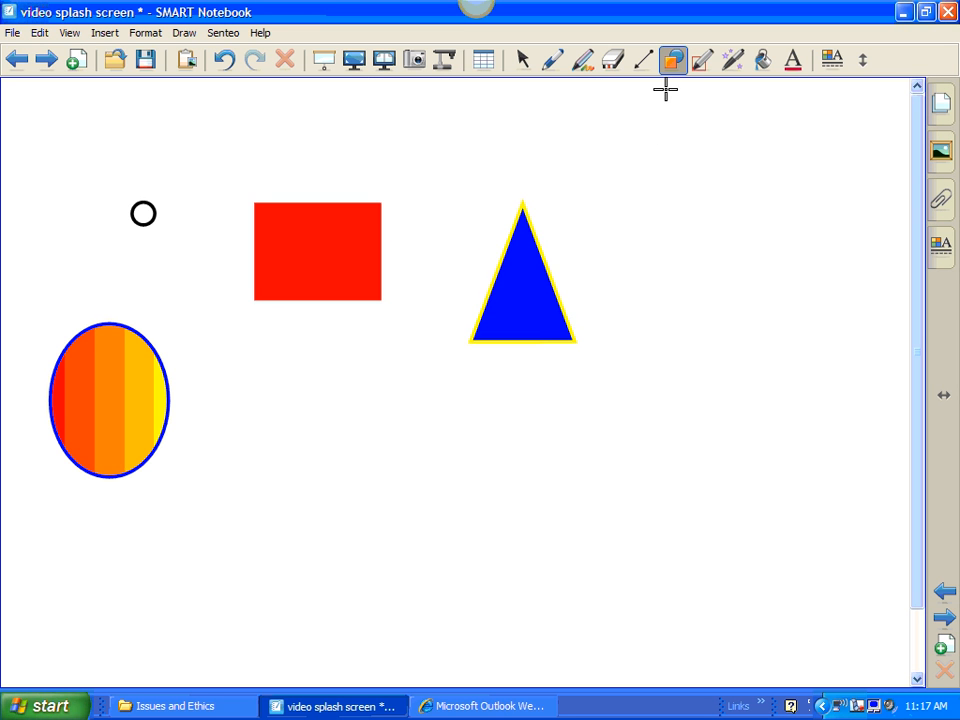
pyautogui.click(673, 60)
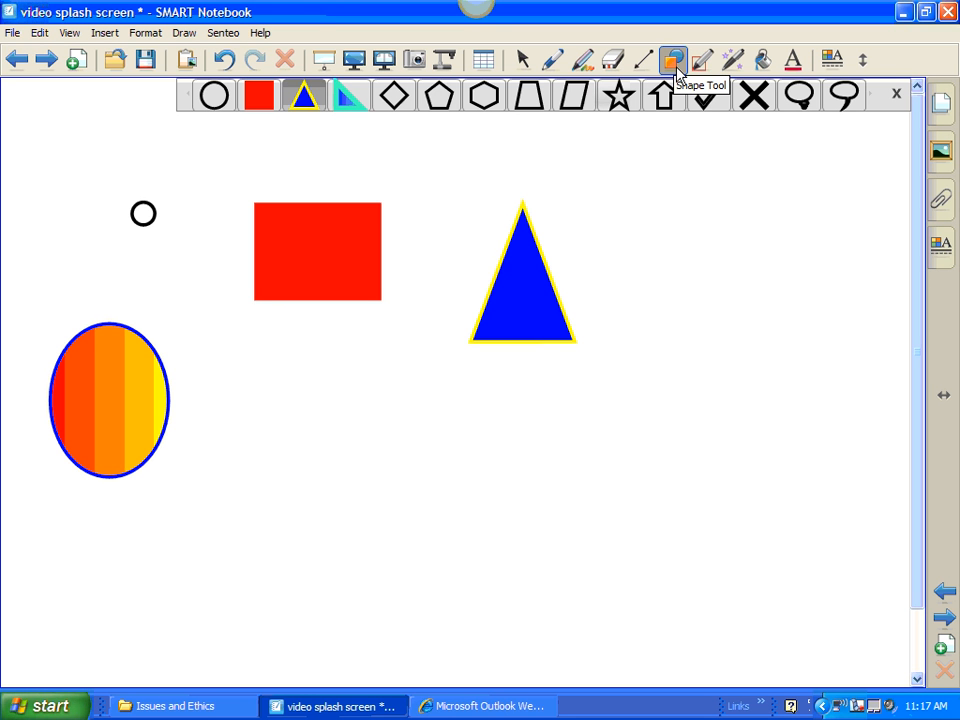
pyautogui.moveTo(628, 137)
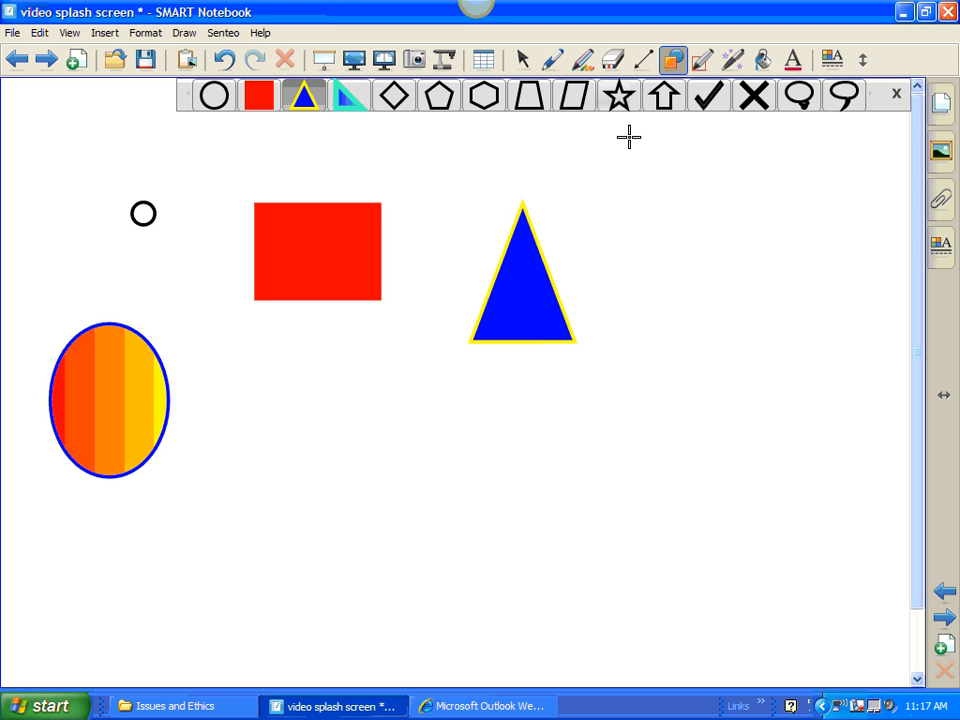
pyautogui.moveTo(621, 113)
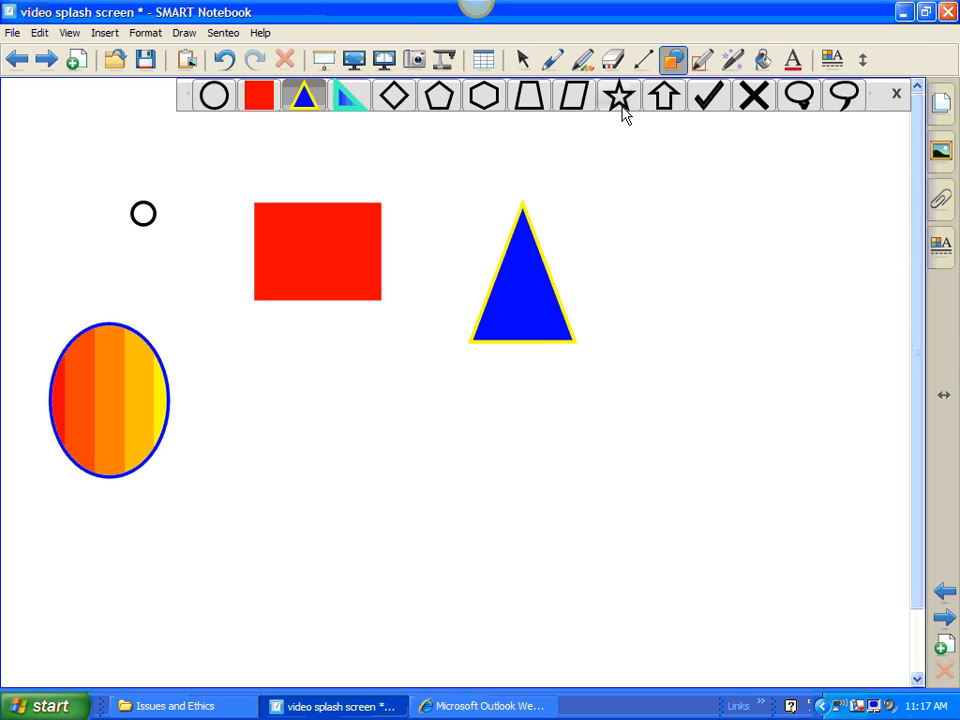
# - Pick the star from the shape choices
pyautogui.click(619, 96)
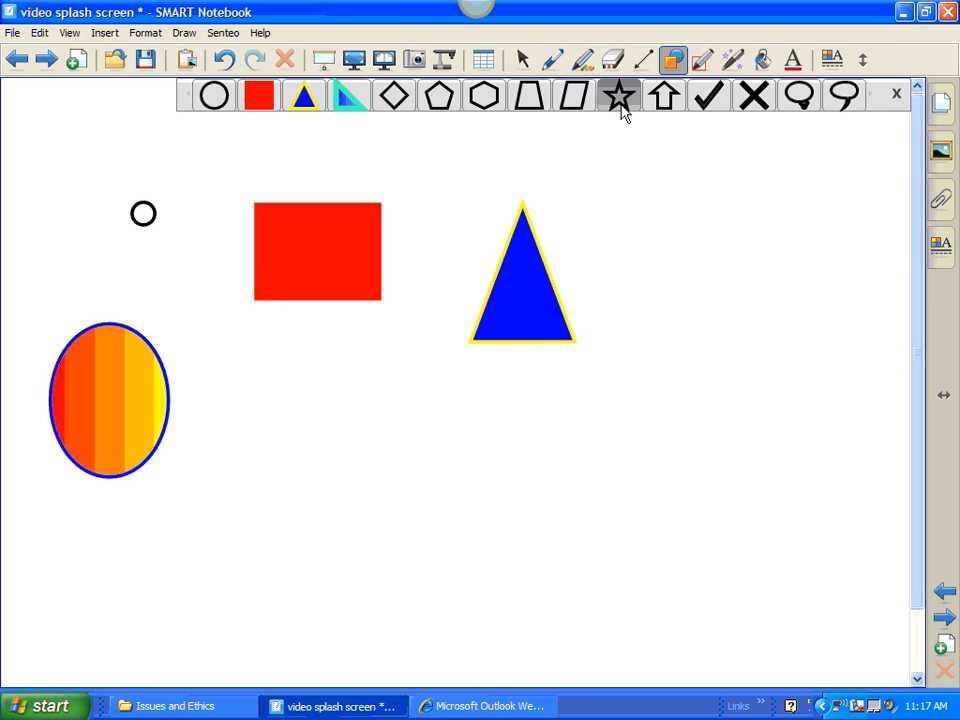
pyautogui.moveTo(924, 224)
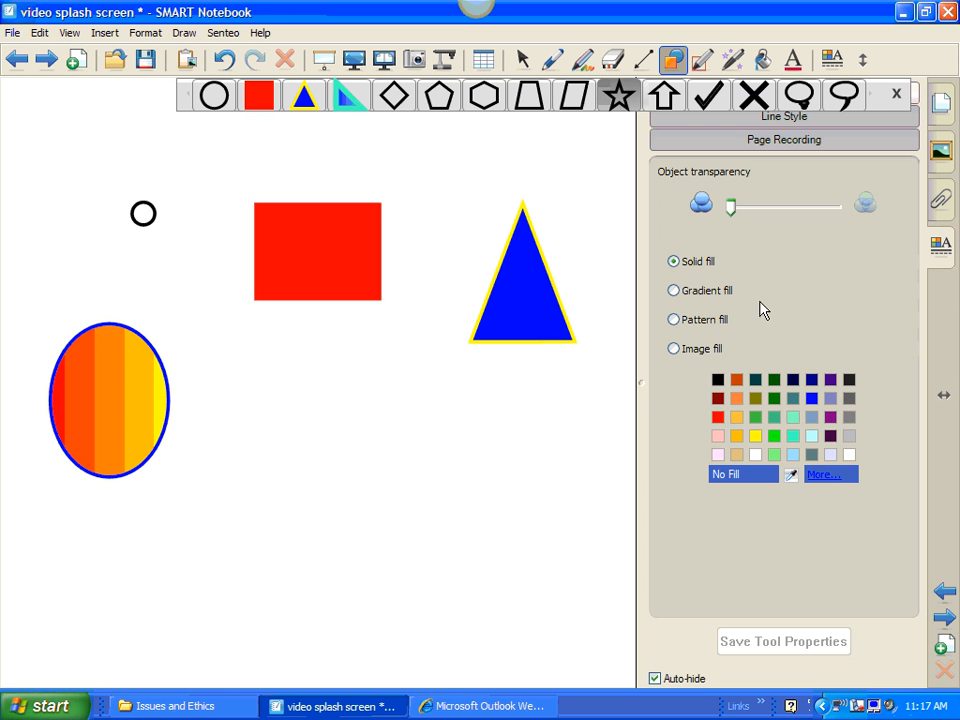
pyautogui.moveTo(694, 375)
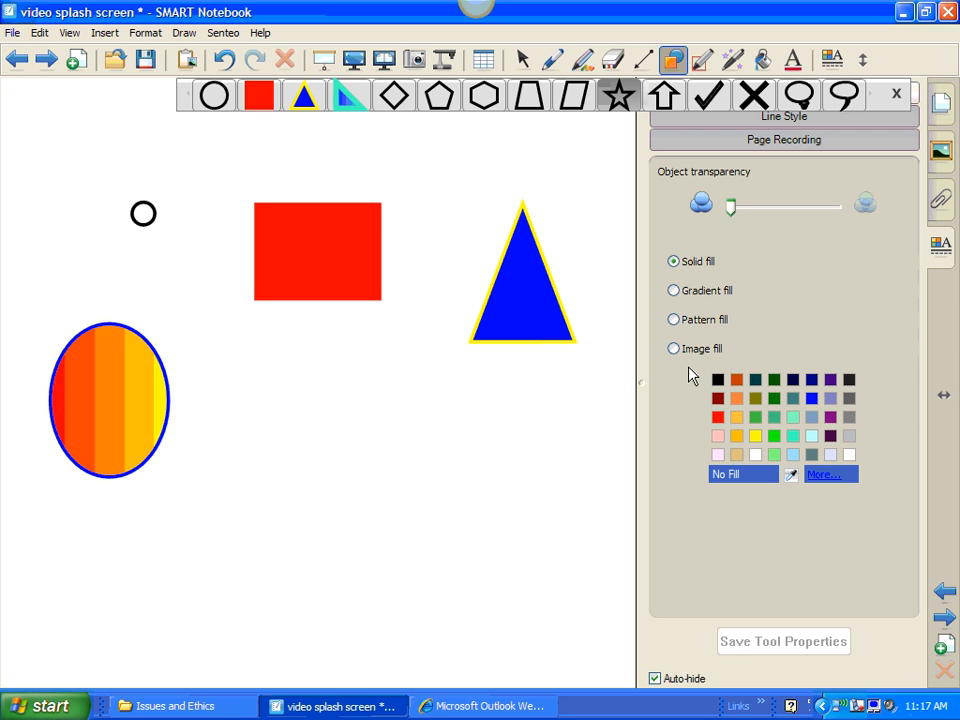
pyautogui.moveTo(813, 247)
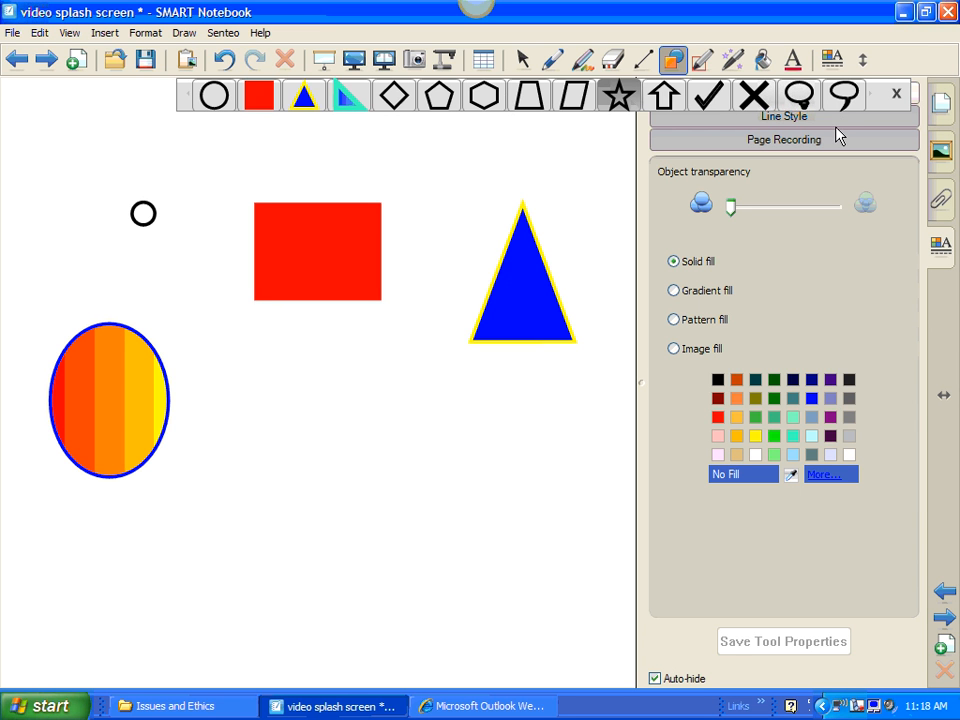
pyautogui.moveTo(893, 100)
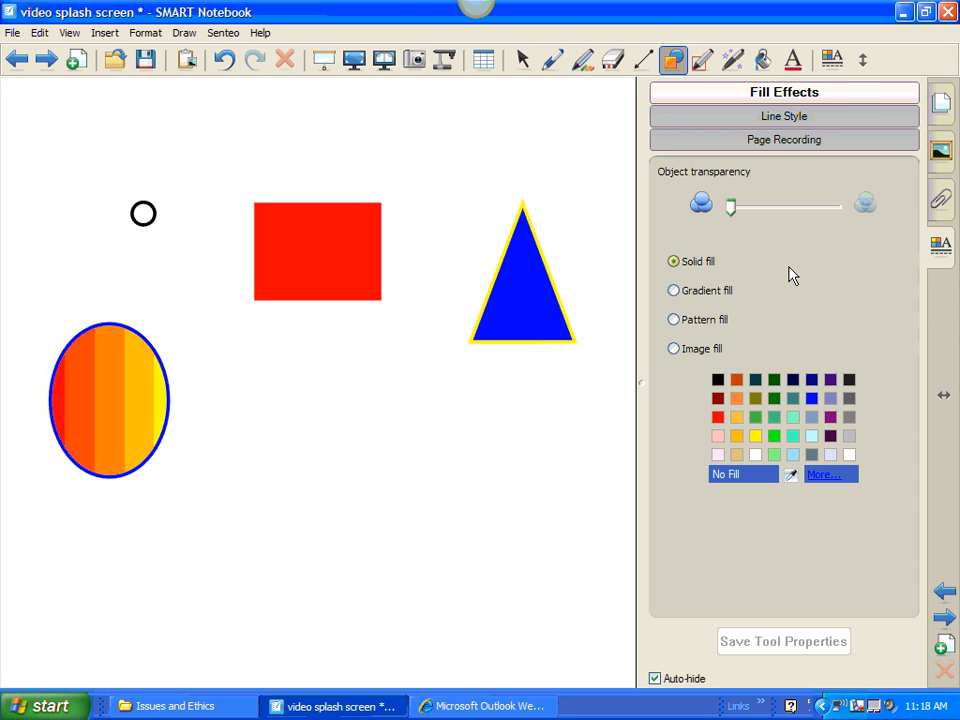
pyautogui.moveTo(738, 280)
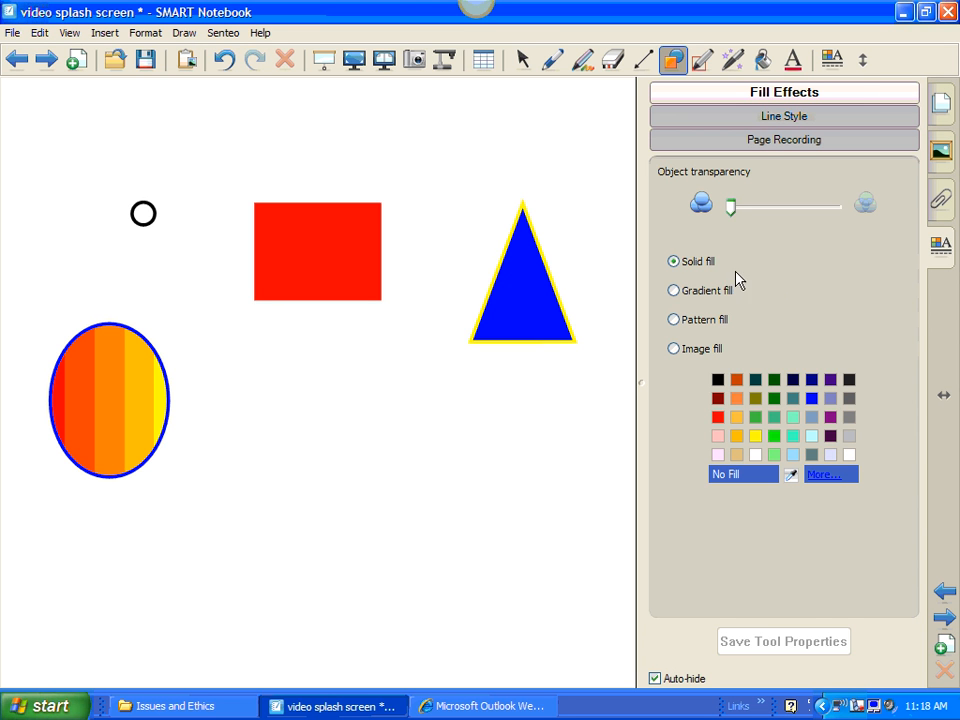
# - Give the star tool a yellow-to-orange gradient fill and a red outline
pyautogui.click(674, 290)
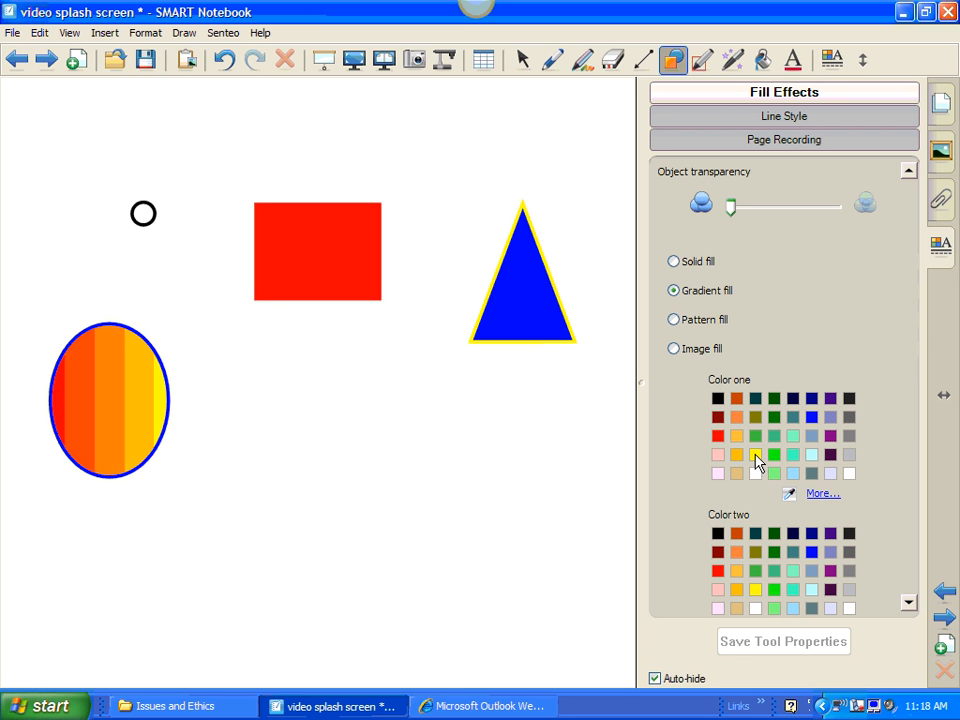
pyautogui.click(736, 551)
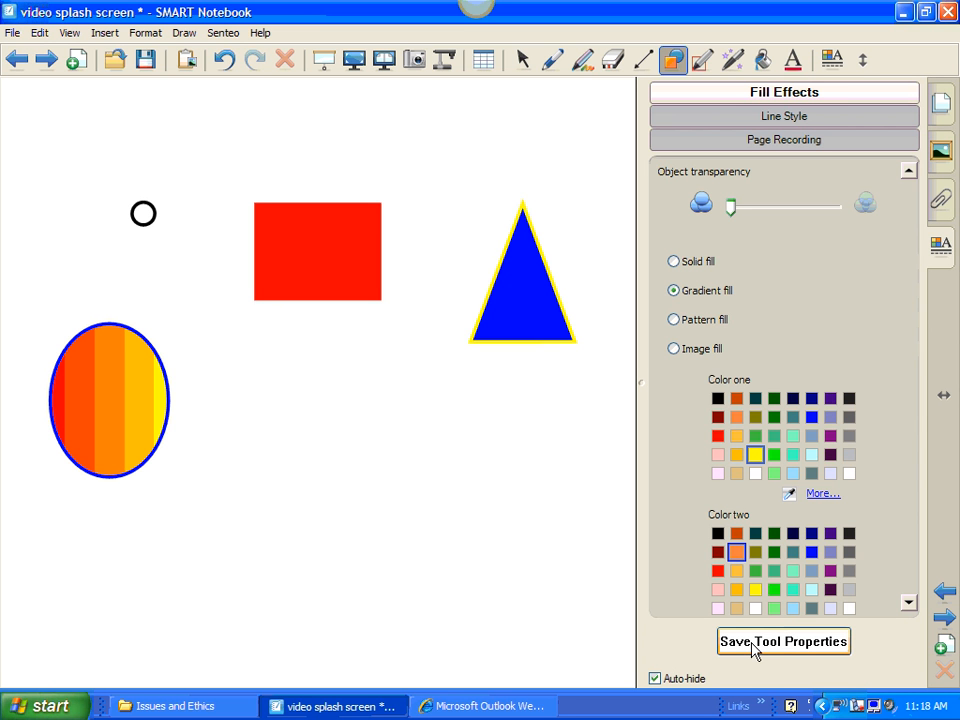
pyautogui.moveTo(778, 652)
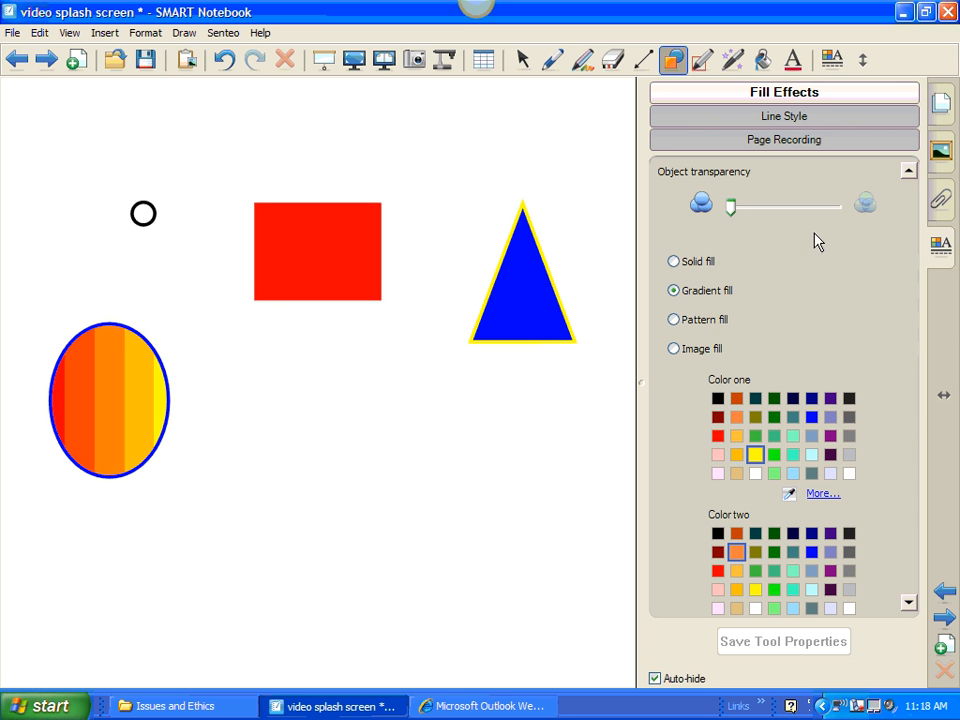
pyautogui.click(784, 116)
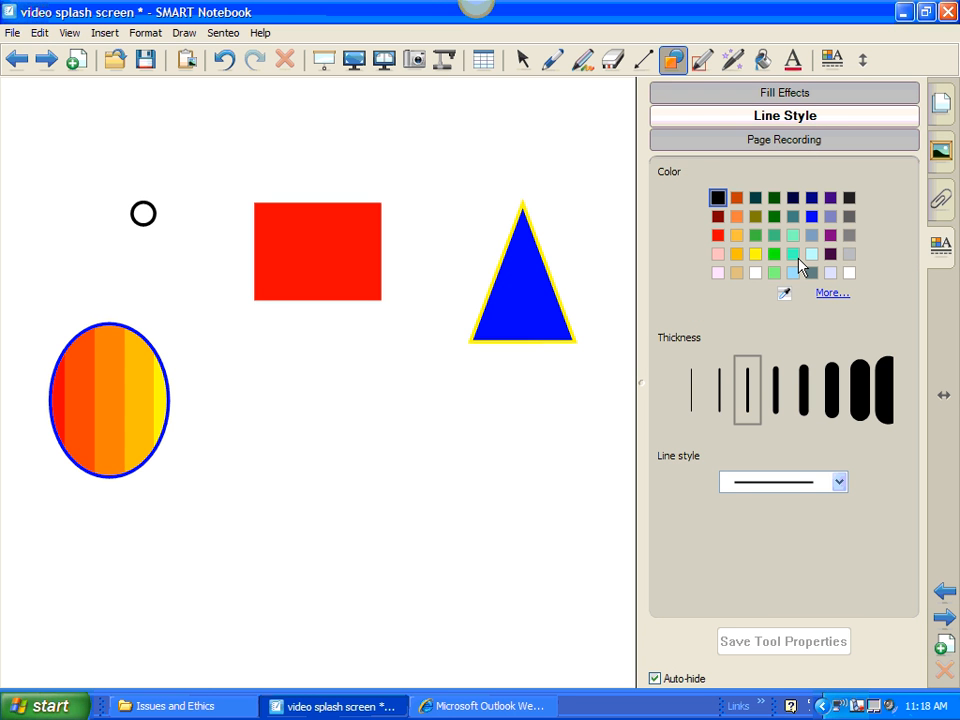
pyautogui.click(718, 235)
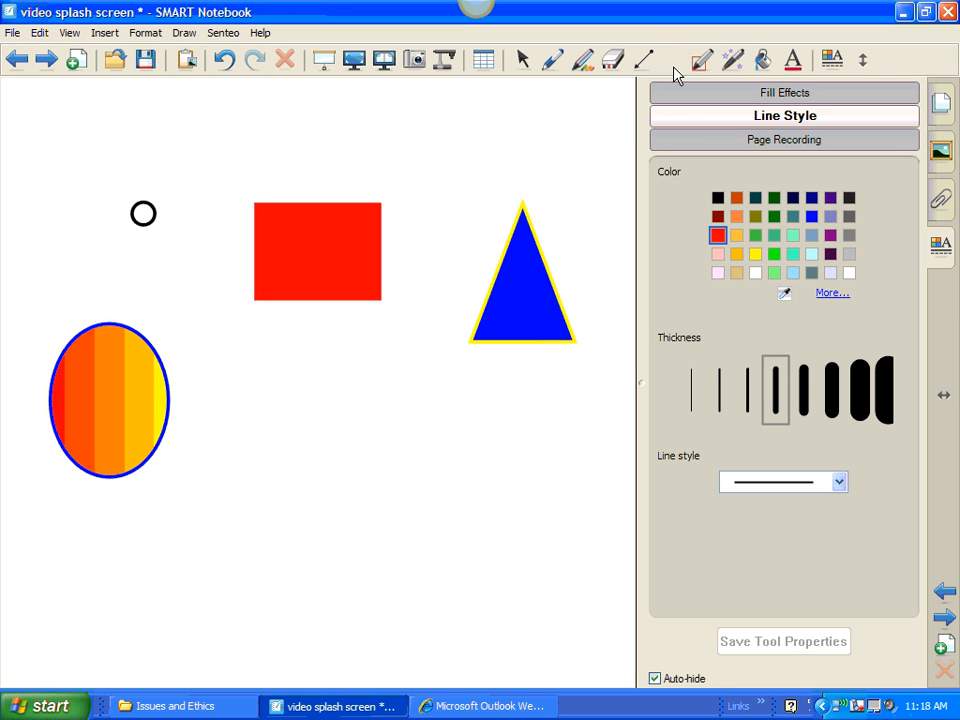
pyautogui.click(672, 60)
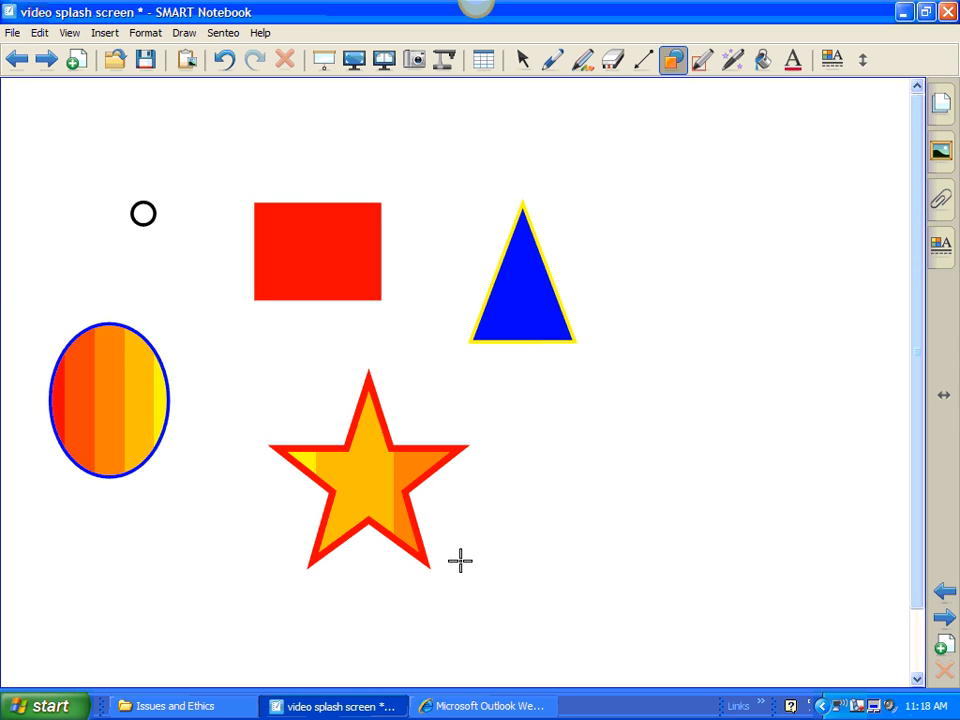
pyautogui.moveTo(555, 412)
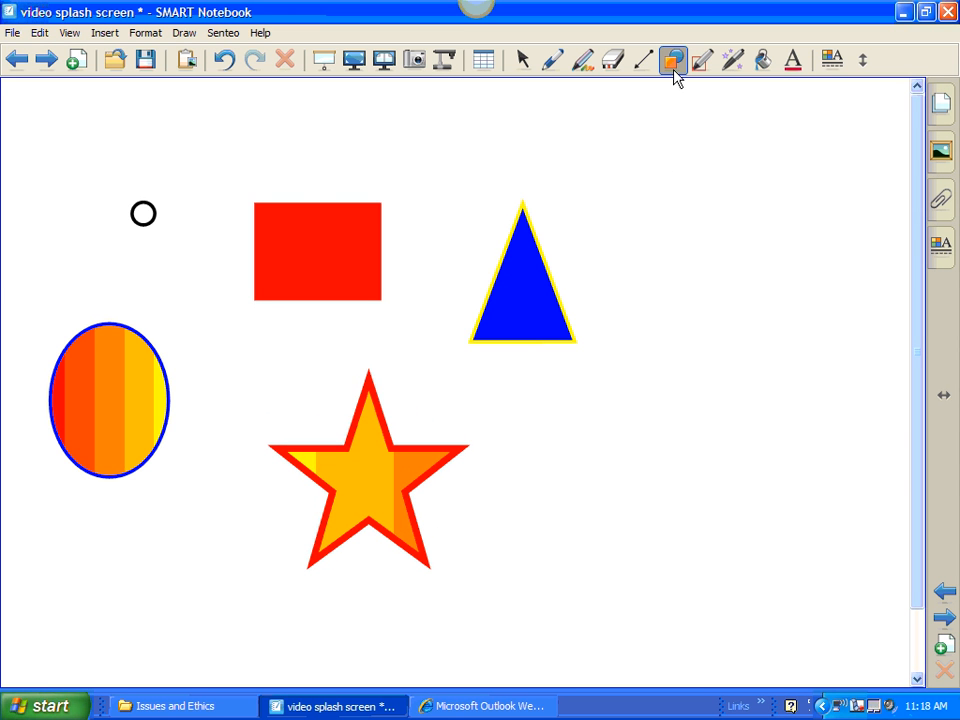
pyautogui.moveTo(673, 60)
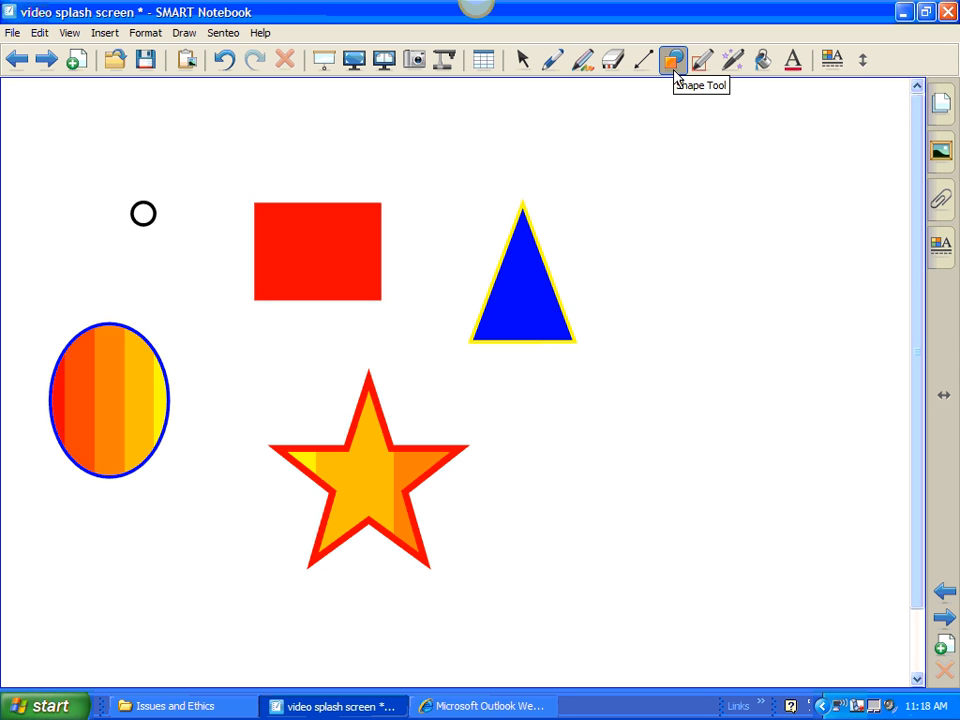
# - Draw a thick red line right of the triangle and a dashed black arrow line beside it
pyautogui.click(643, 60)
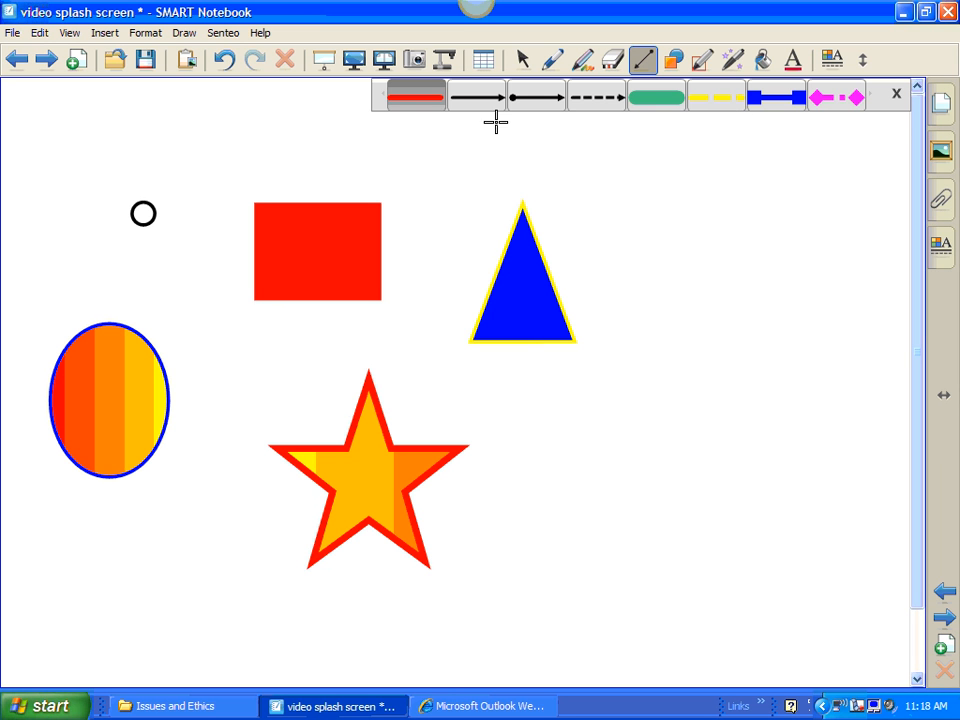
pyautogui.moveTo(628, 215); pyautogui.dragTo(735, 370)
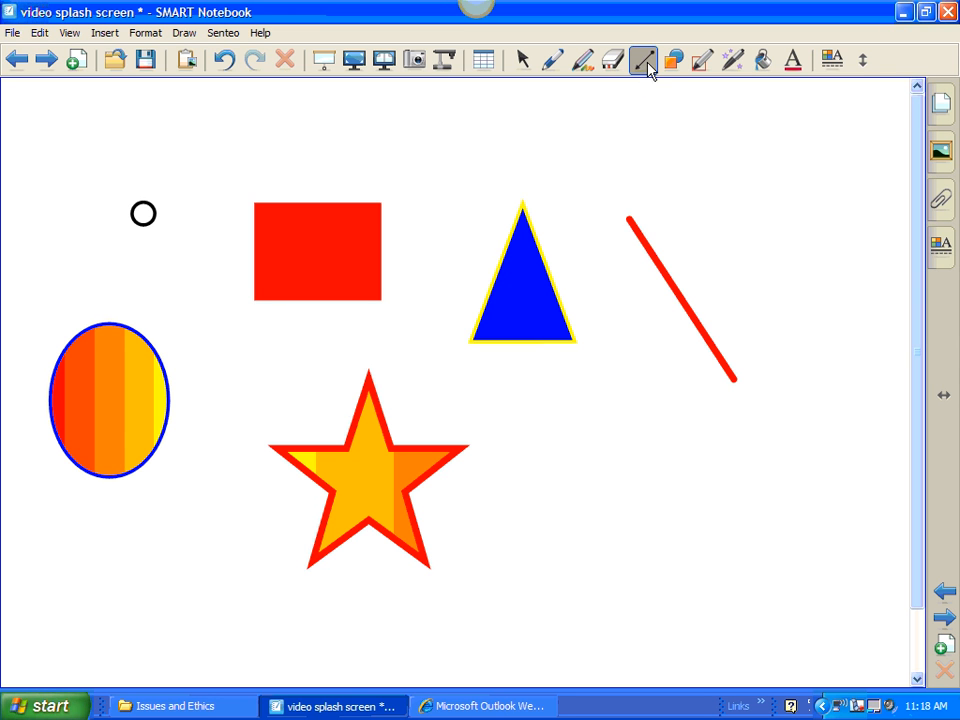
pyautogui.click(643, 60)
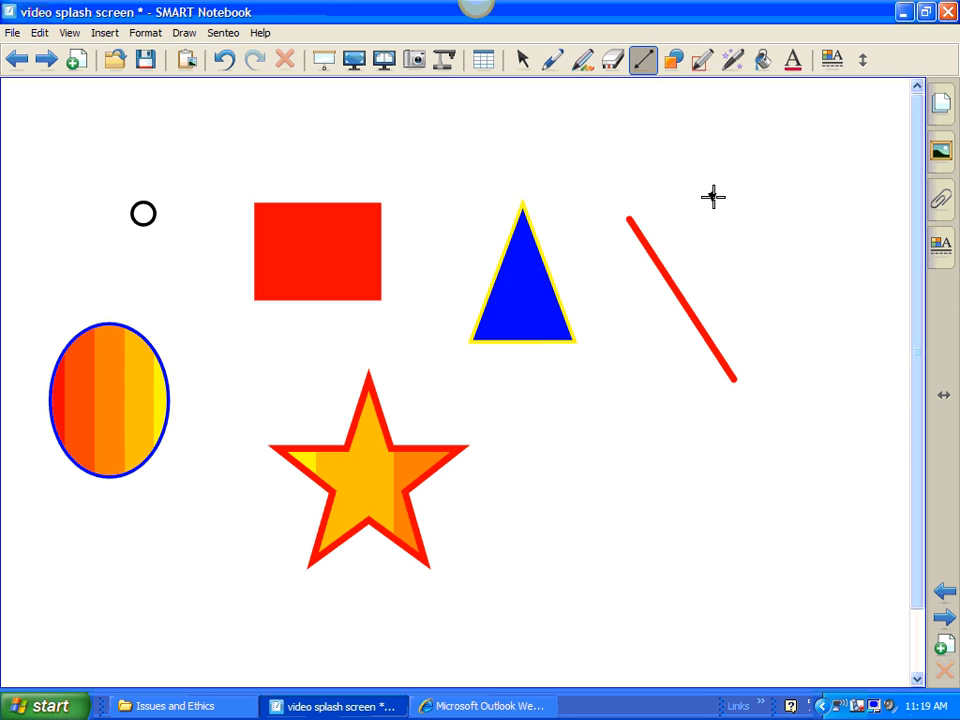
pyautogui.moveTo(713, 195); pyautogui.dragTo(828, 368)
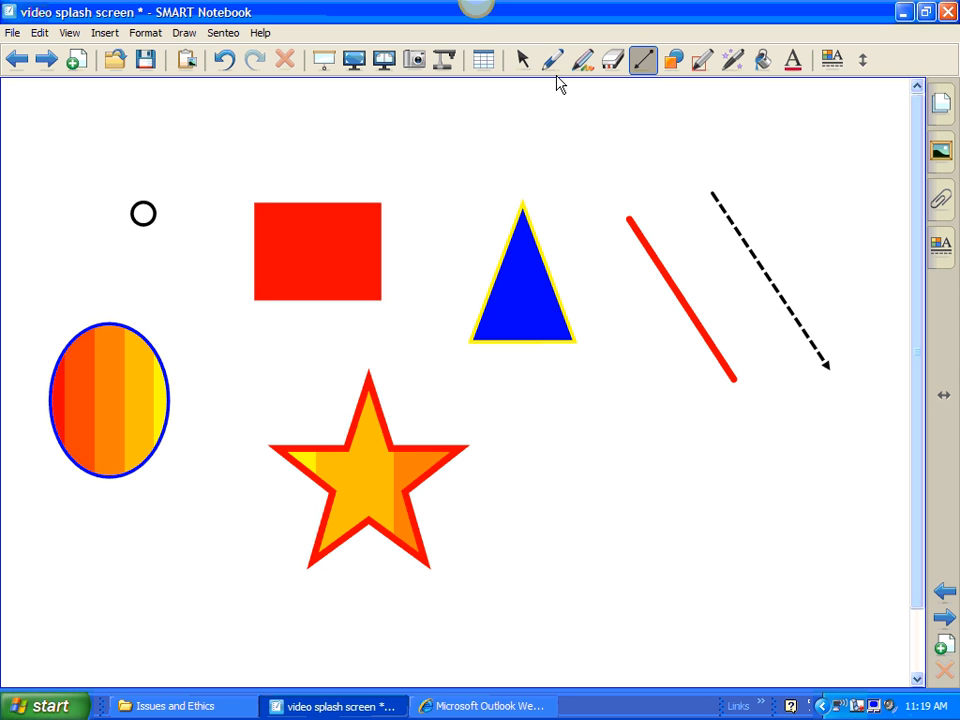
pyautogui.click(521, 60)
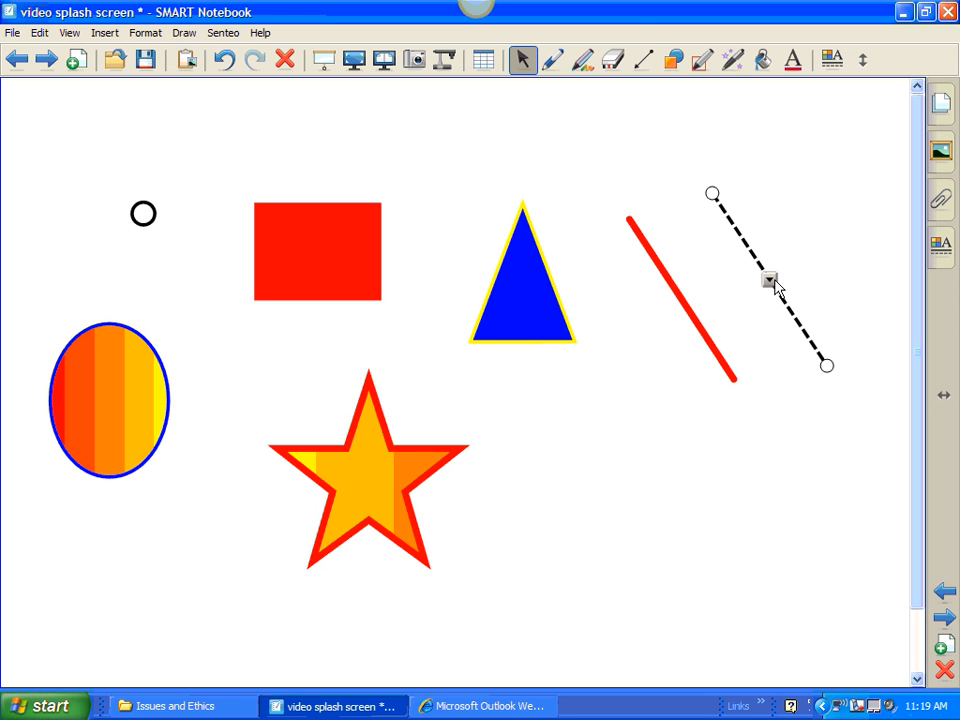
# - Restyle the dashed arrow line as thick red dash-dot with a round start and square end
pyautogui.rightClick(770, 280)
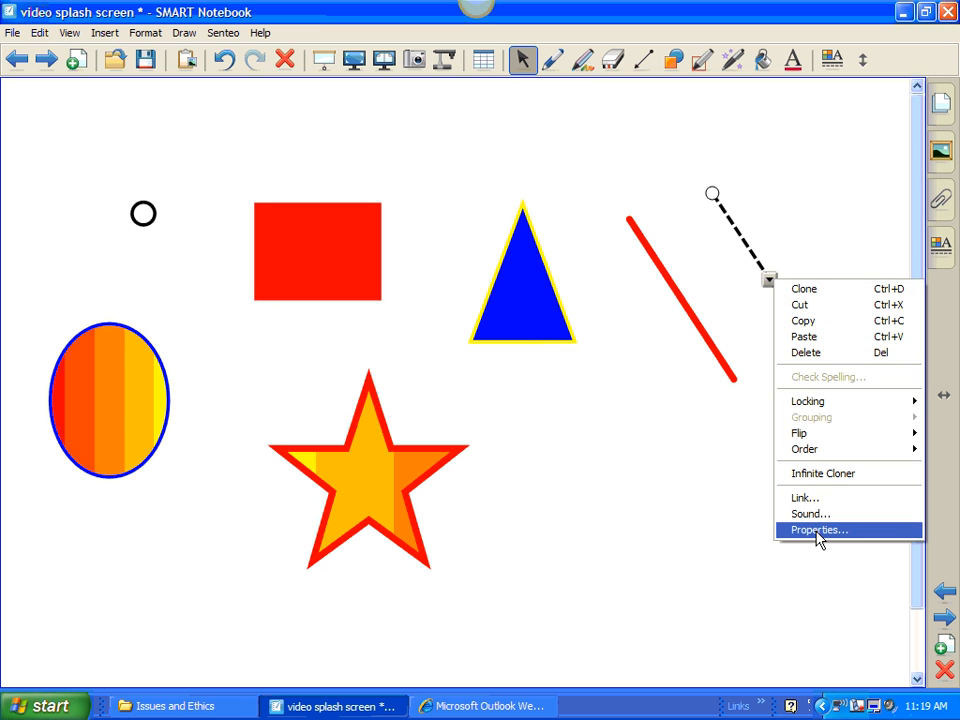
pyautogui.click(817, 530)
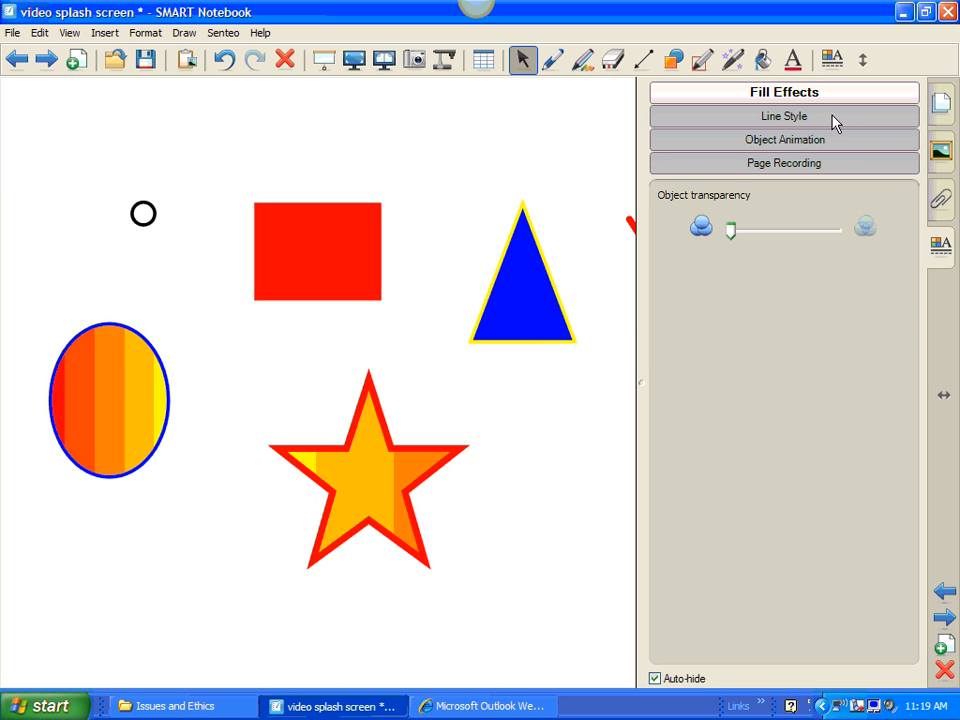
pyautogui.click(784, 115)
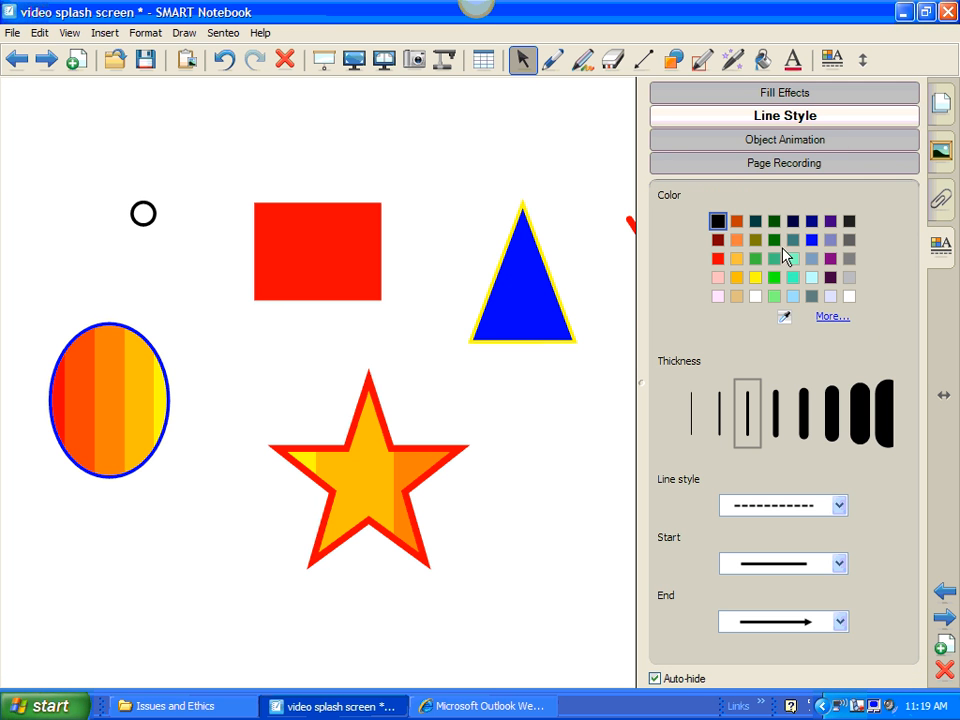
pyautogui.moveTo(723, 263)
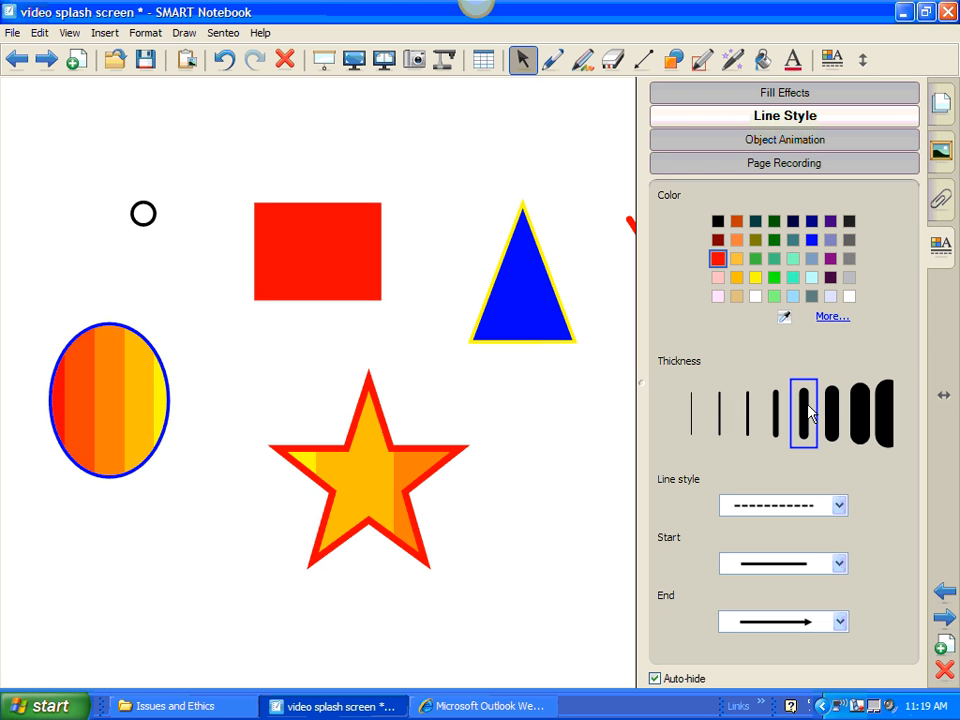
pyautogui.moveTo(844, 520)
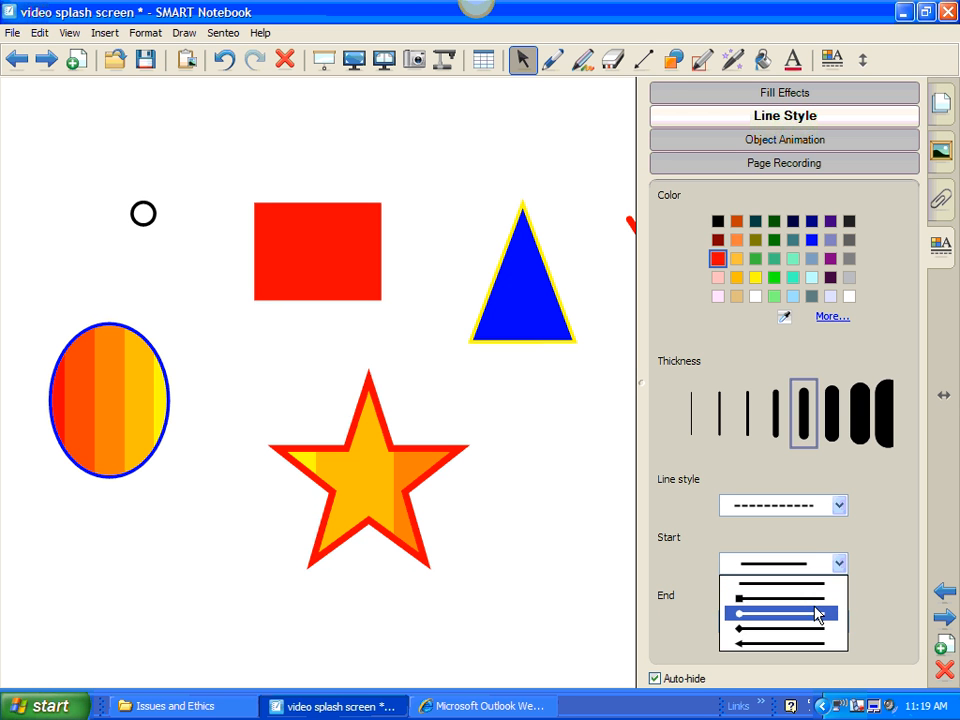
pyautogui.click(782, 614)
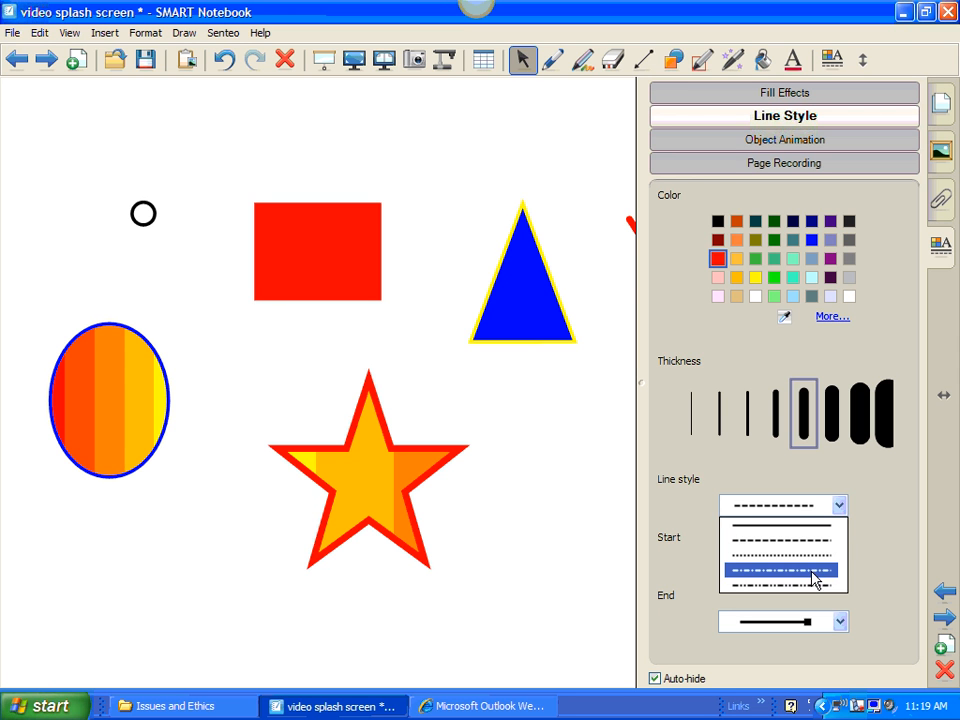
pyautogui.click(810, 571)
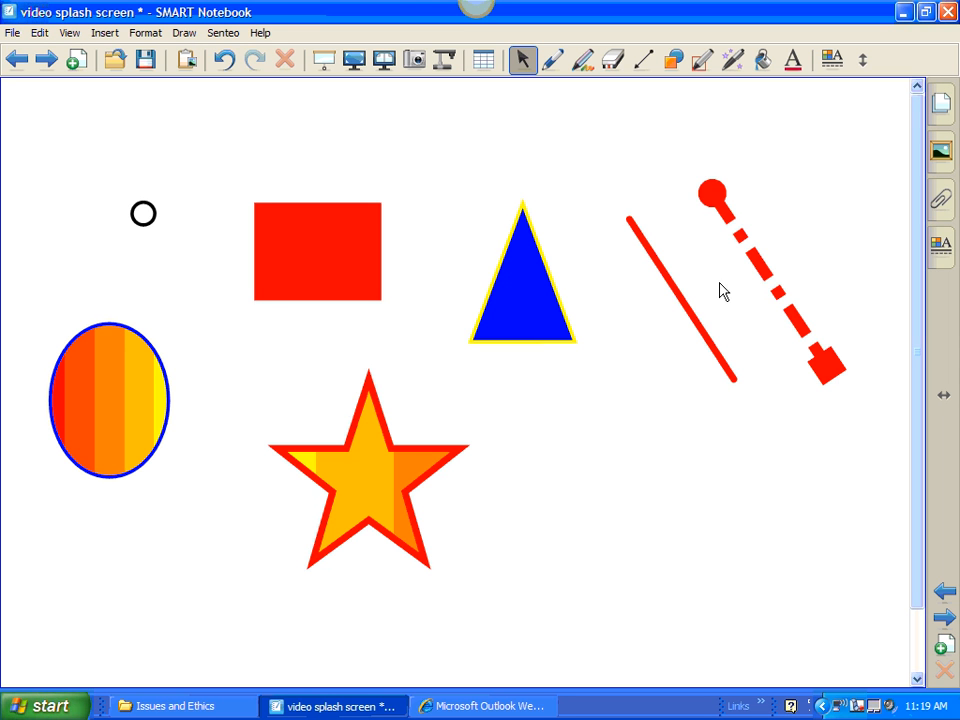
pyautogui.moveTo(645, 62)
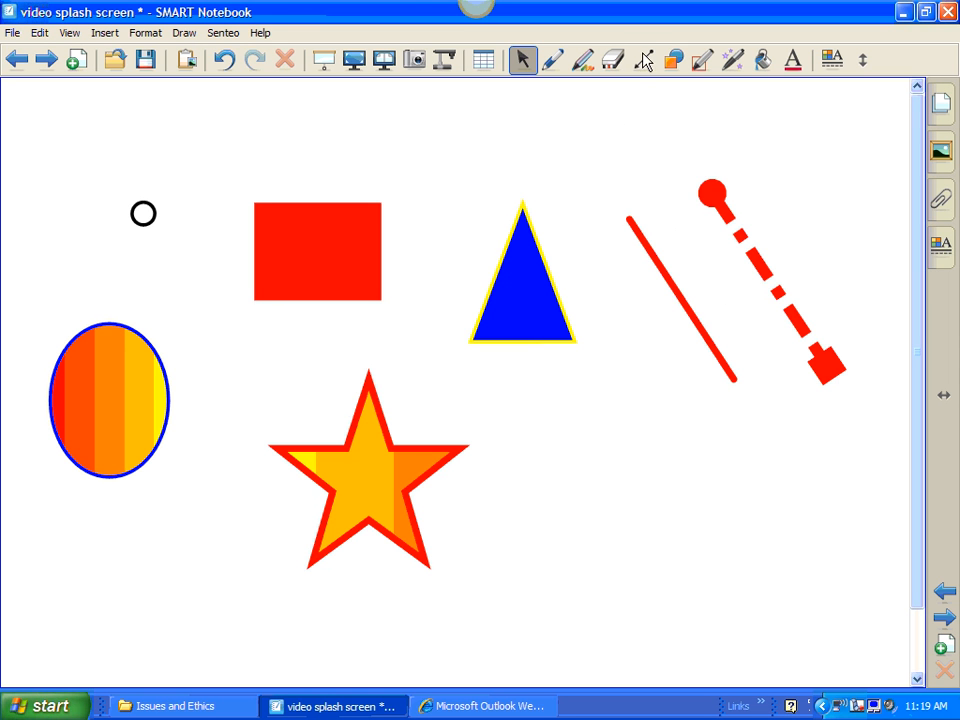
# - Set the dashed arrow line preset's colour to red and save it as the tool default
pyautogui.click(643, 60)
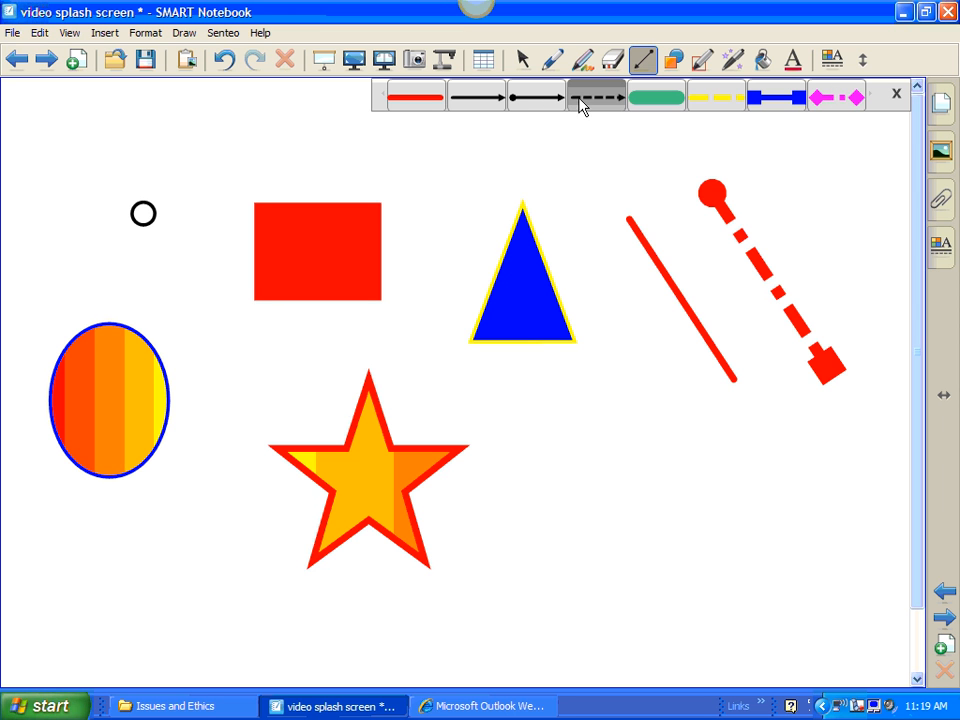
pyautogui.click(940, 245)
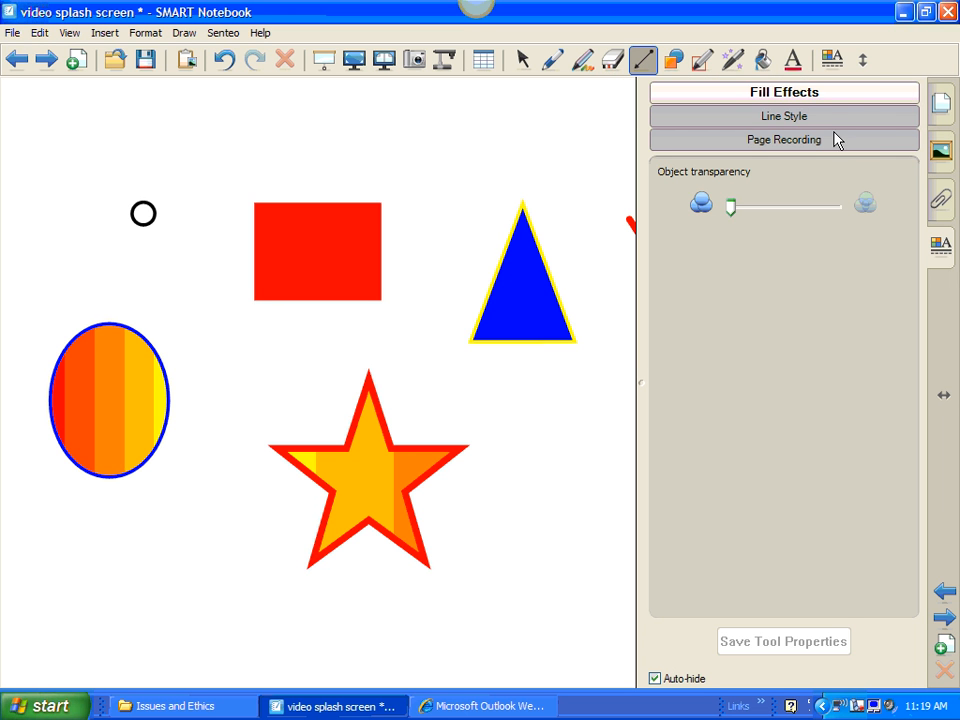
pyautogui.click(784, 115)
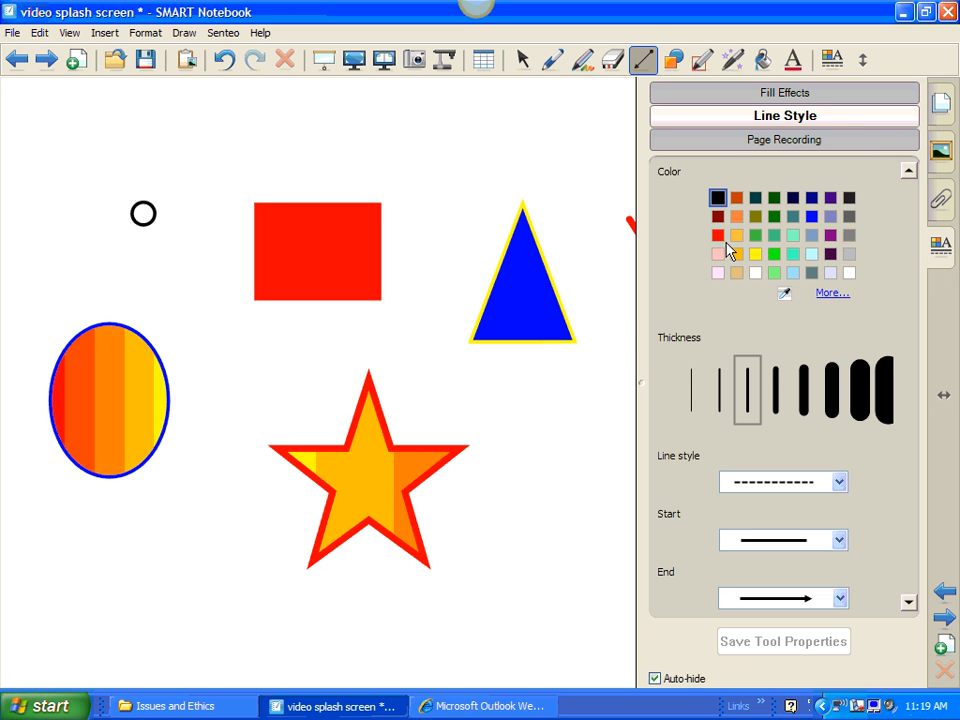
pyautogui.click(717, 234)
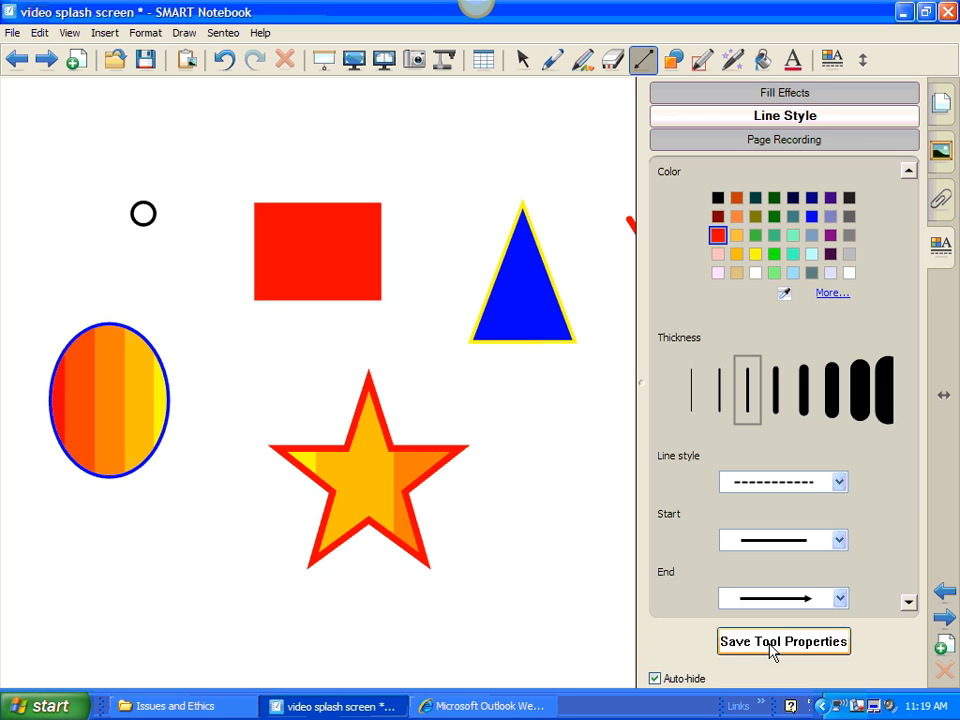
pyautogui.click(783, 641)
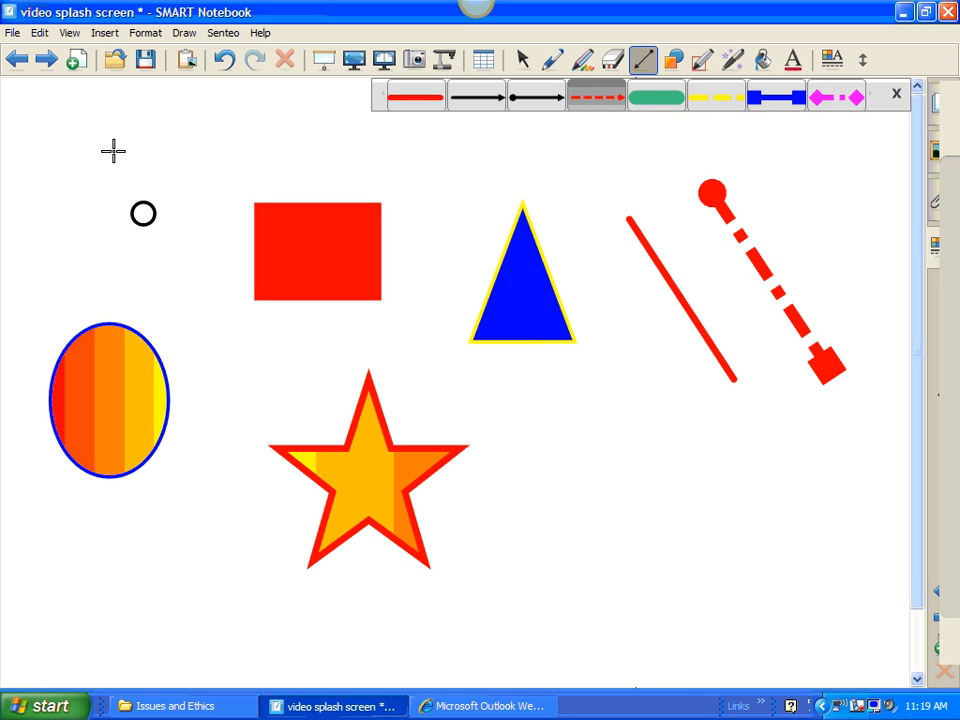
# - Draw a red dashed arrow line across the small top-left circle, then return to Select
pyautogui.moveTo(113, 150); pyautogui.dragTo(210, 278)
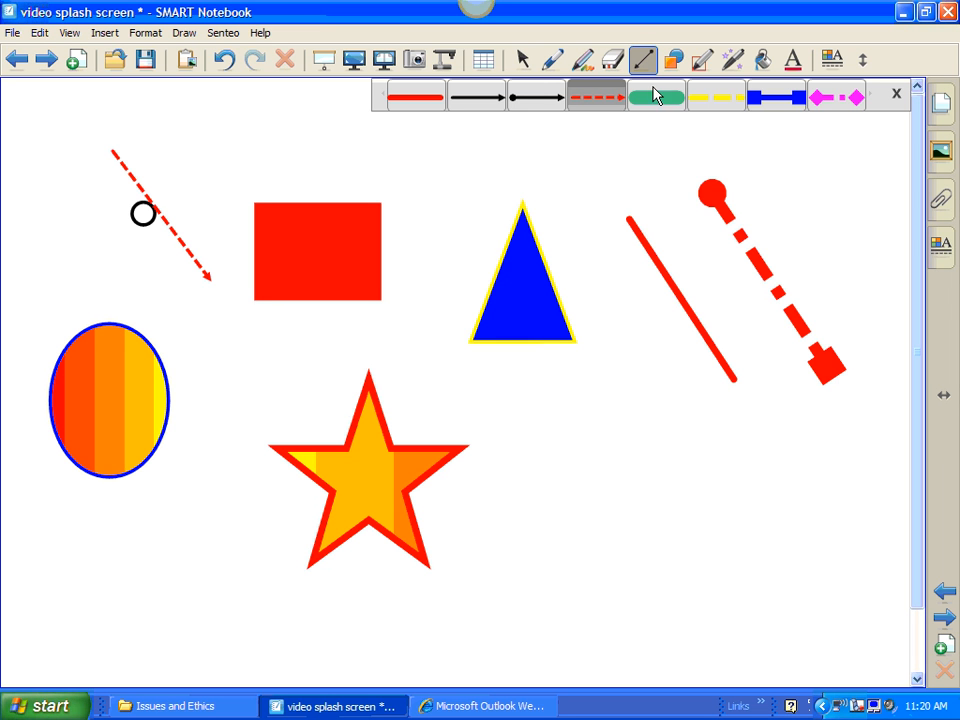
pyautogui.moveTo(740, 70)
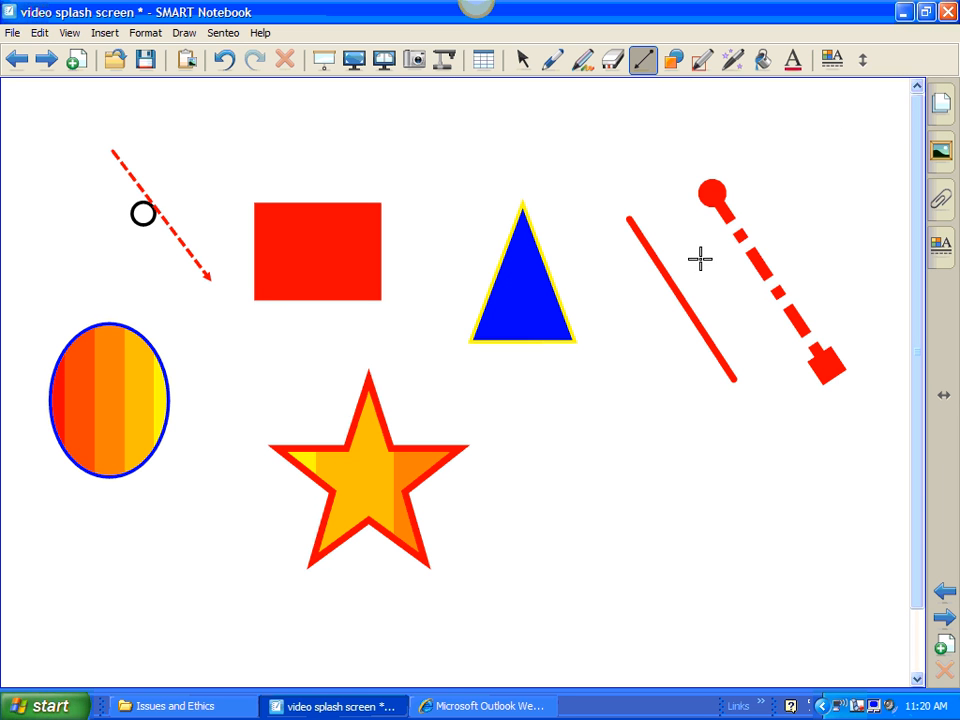
pyautogui.click(522, 60)
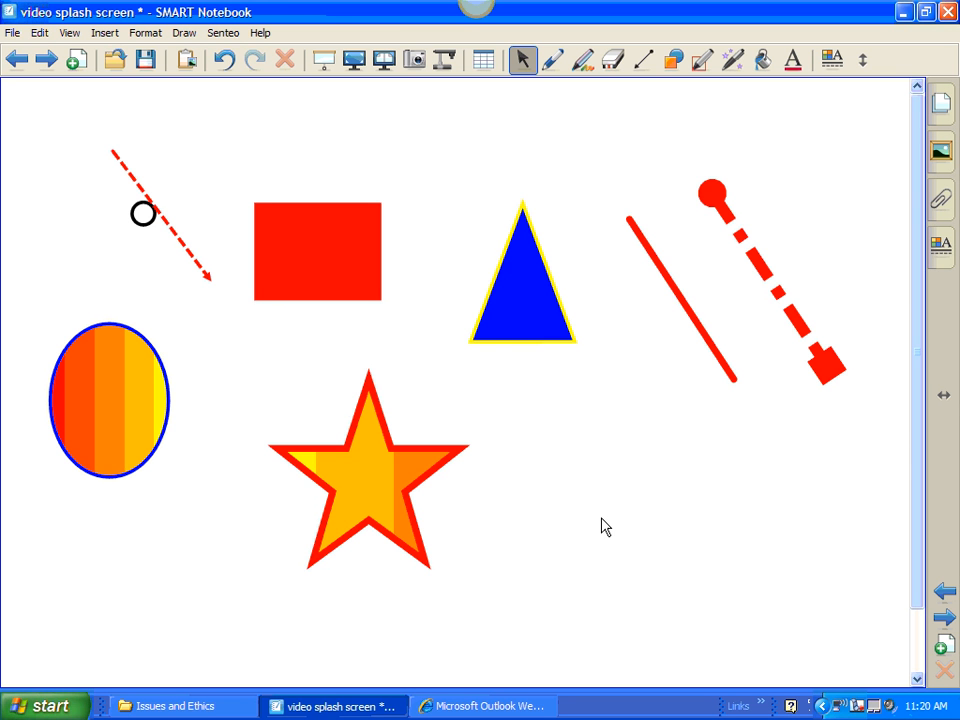
pyautogui.moveTo(768, 640)
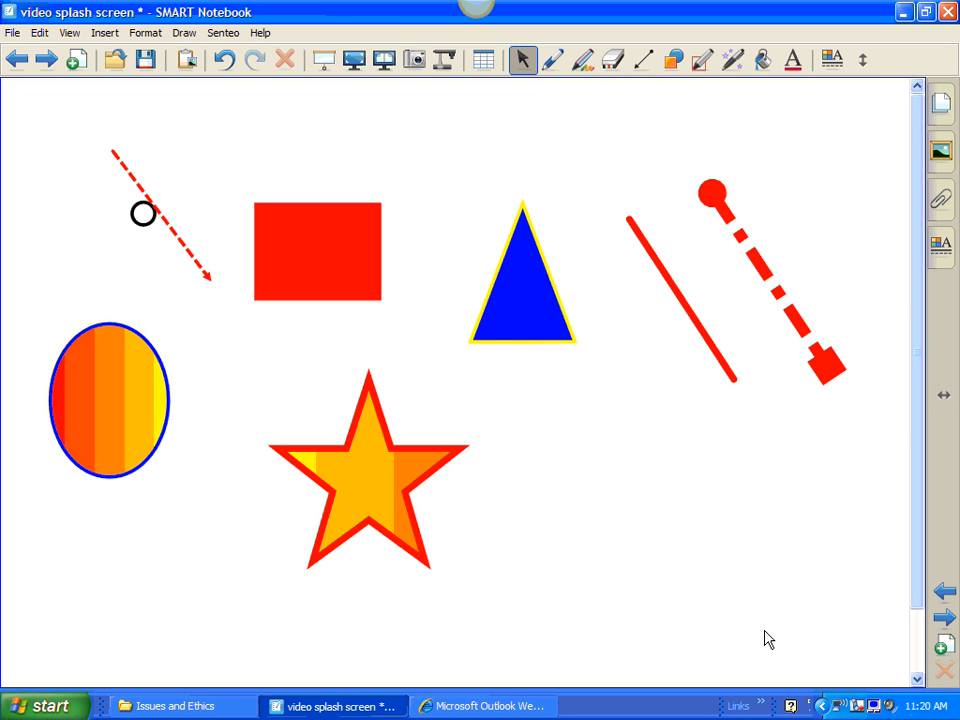